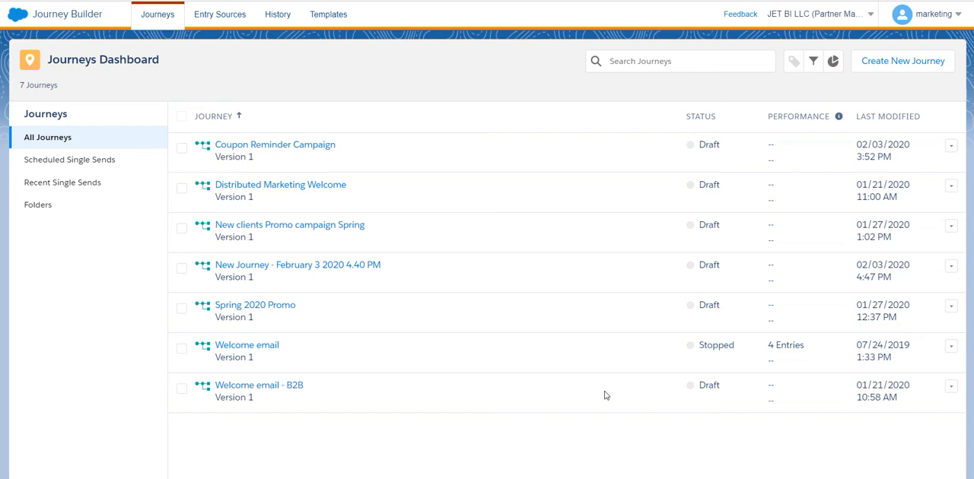
mouse_move(587, 389)
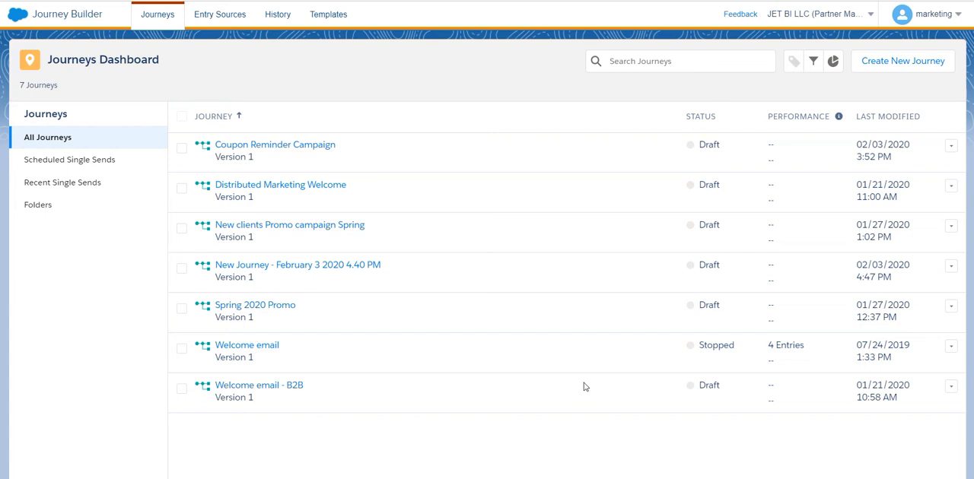
mouse_move(478, 304)
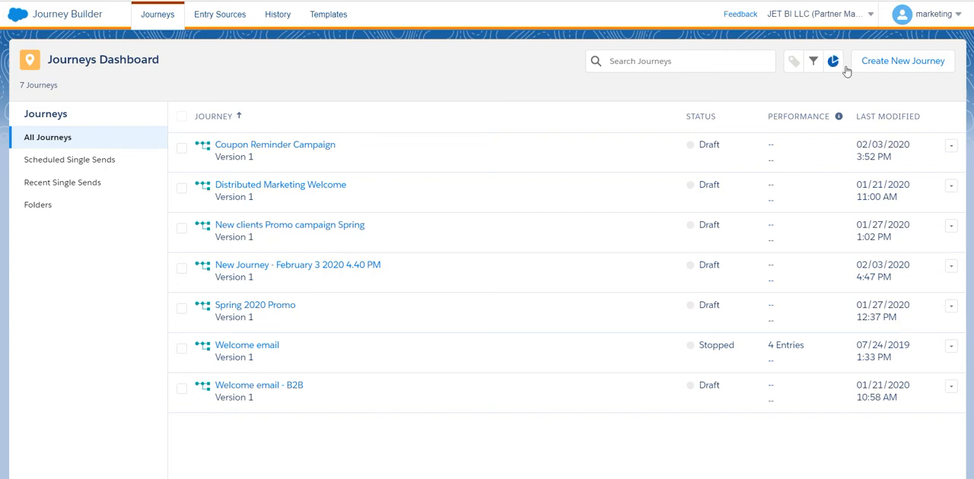
- Create a new multi-step journey and rename it Promo Campaign
click(904, 61)
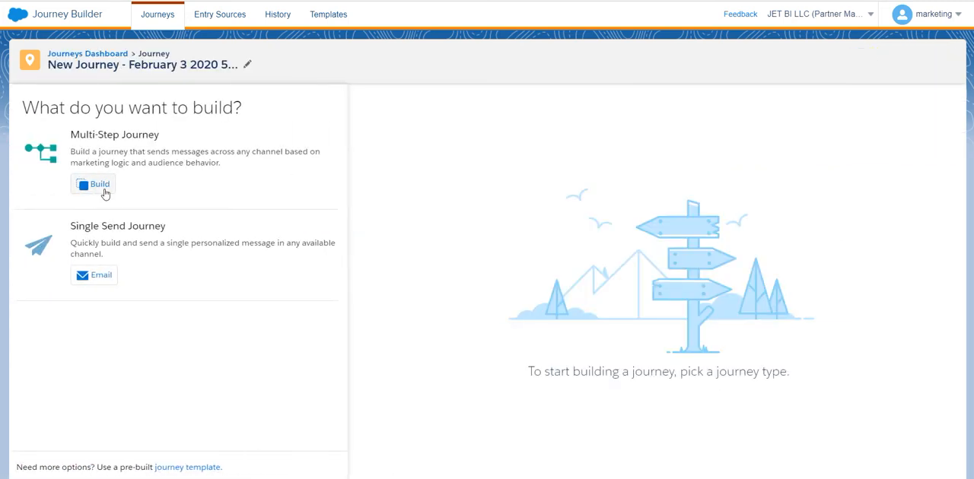
click(94, 184)
text(P)
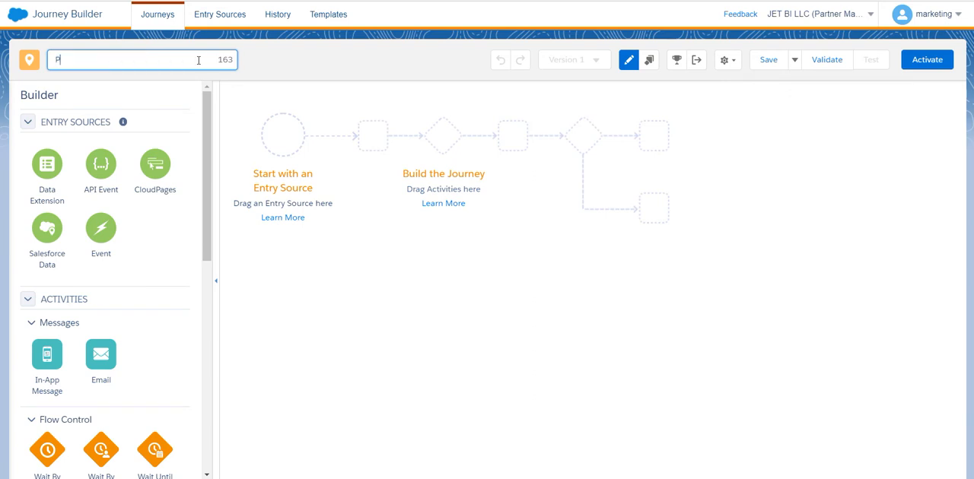
text(romo C)
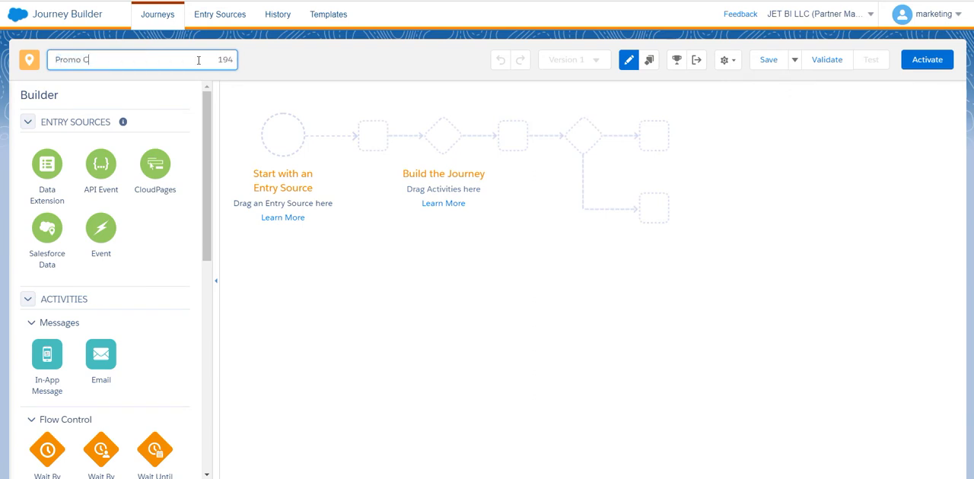
text(ampaign)
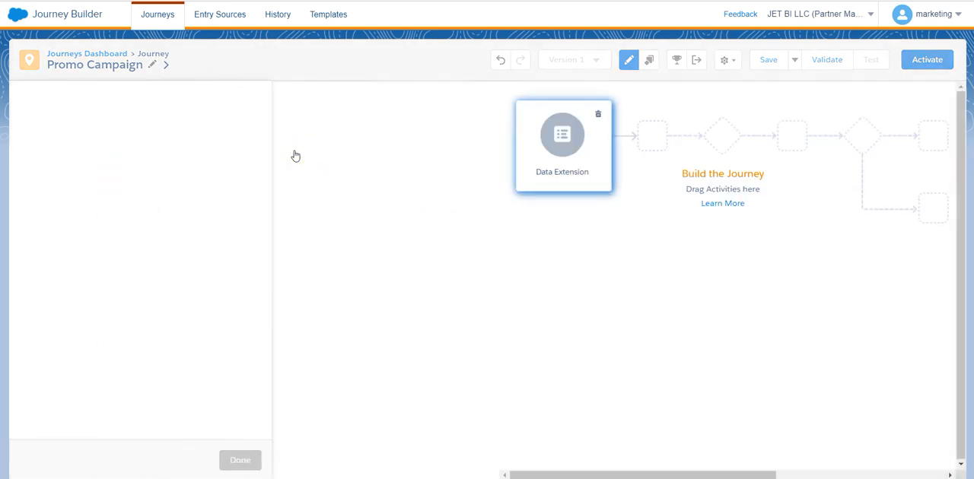
- Select the MasterSubscriber data extension (10 records) as the entry audience and confirm
click(562, 145)
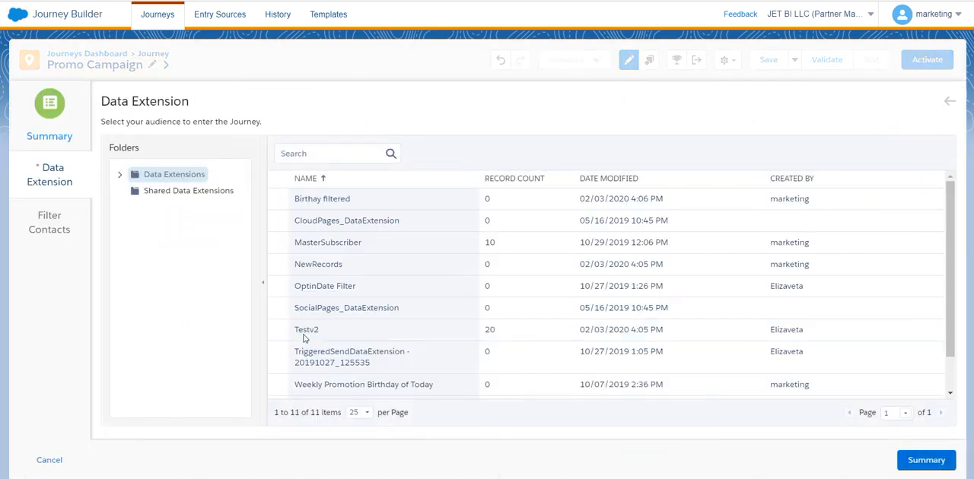
click(329, 242)
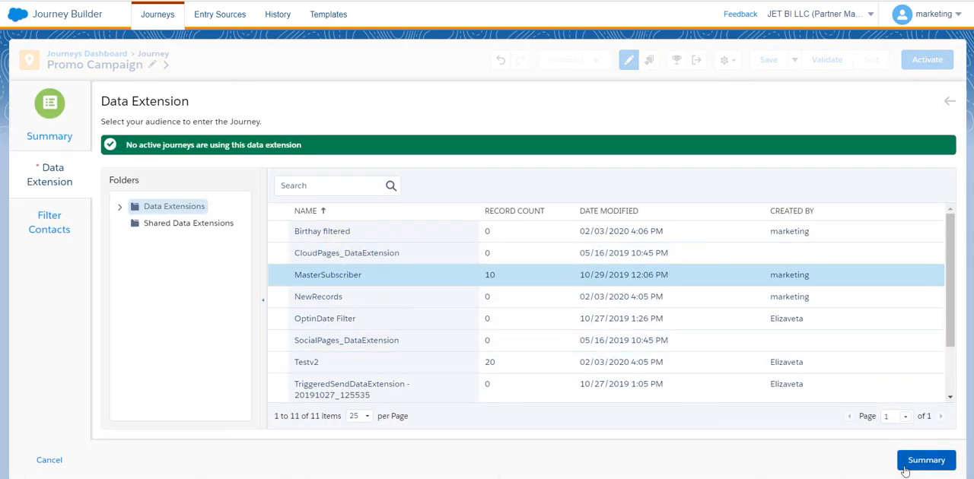
click(925, 459)
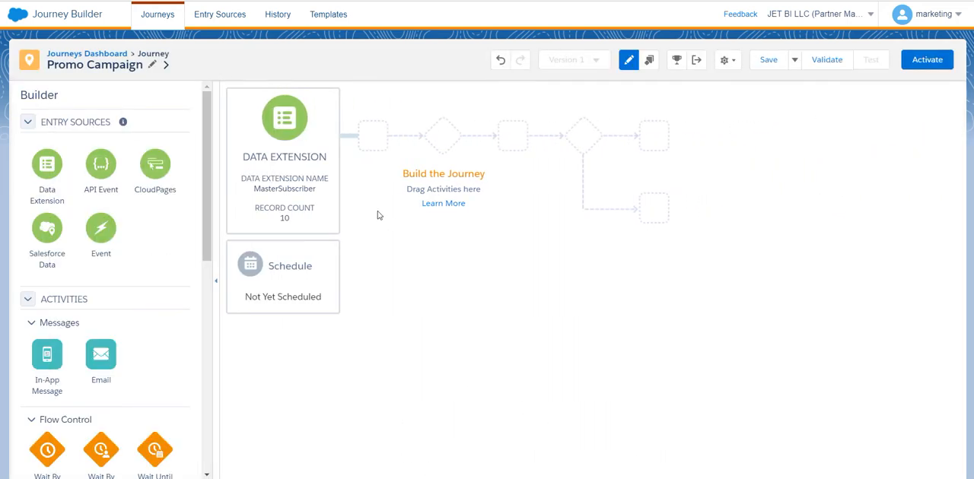
mouse_move(369, 222)
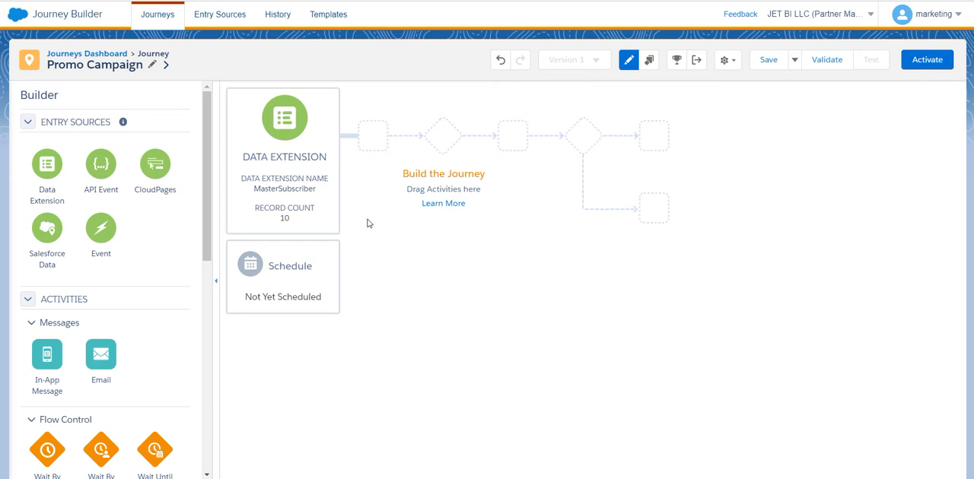
mouse_move(396, 216)
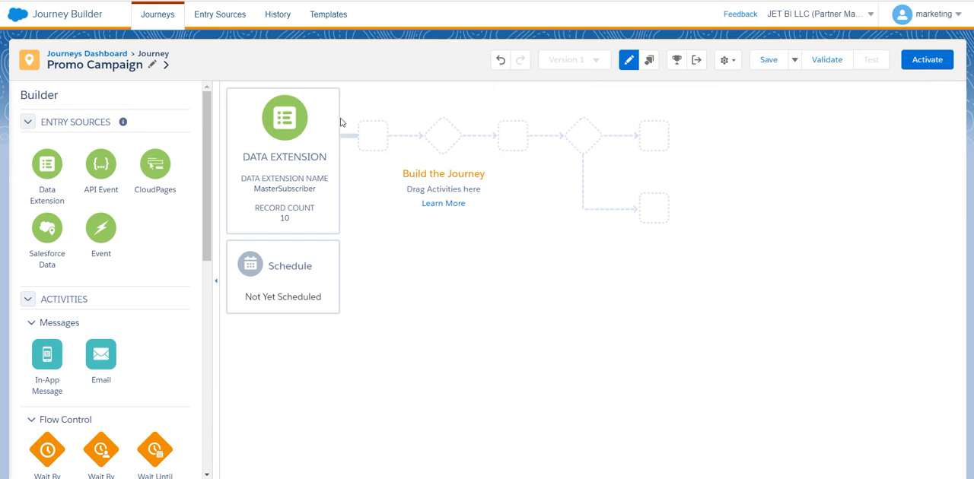
mouse_move(374, 195)
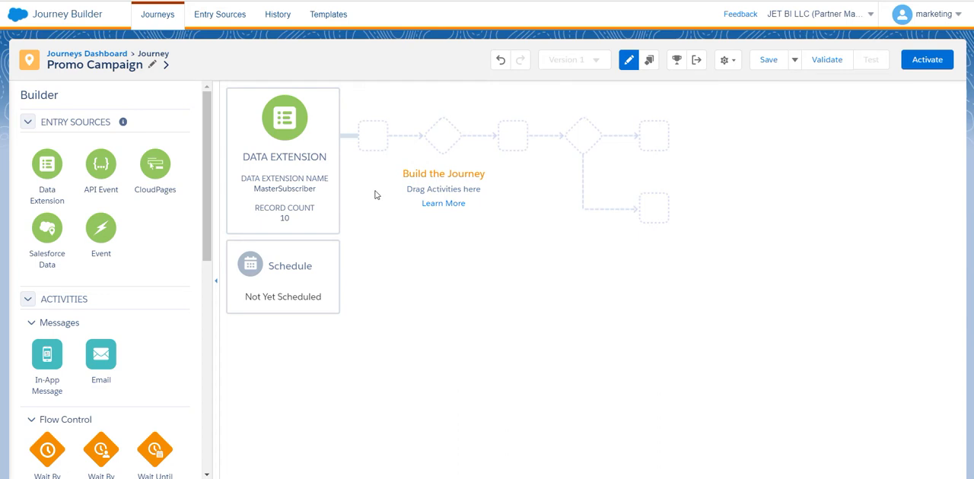
- Scroll the activities panel to reach the Decision Split under Flow Control
scroll(down, 3)
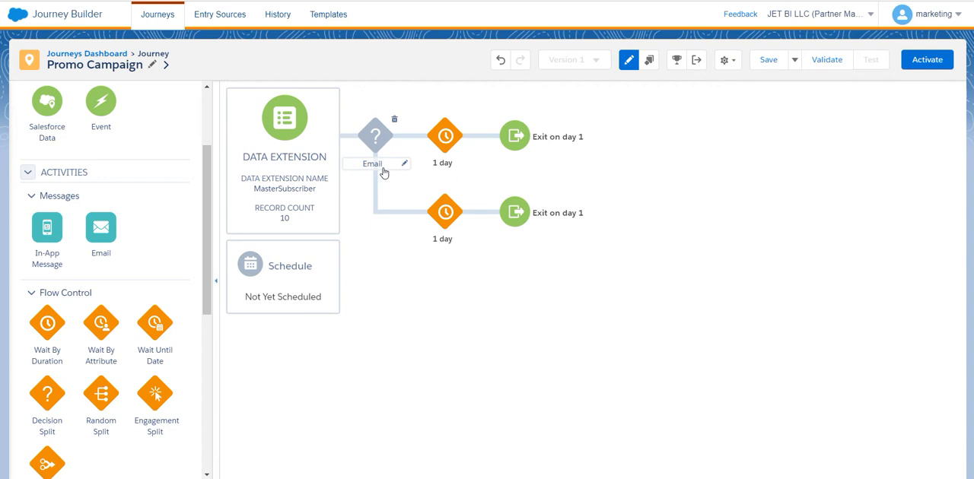
mouse_move(381, 152)
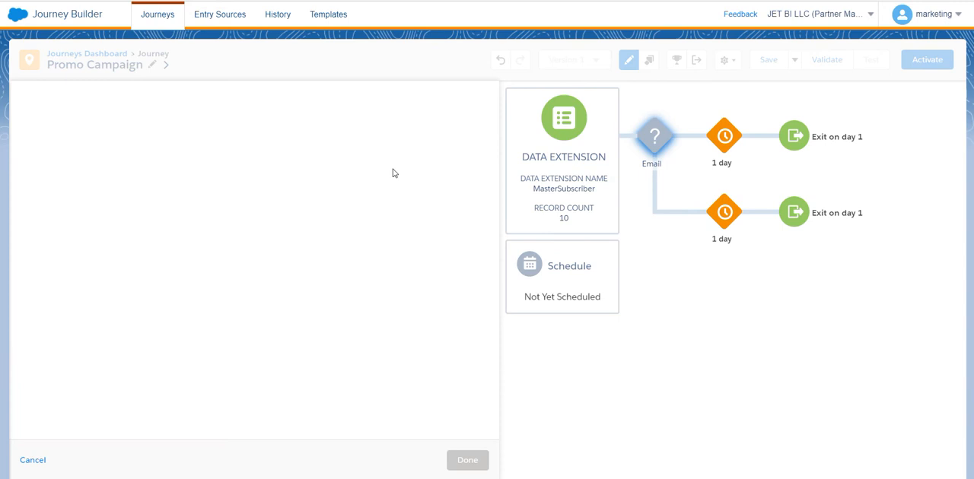
- Give the Yes path a filter rule requiring Email Address is not null
click(654, 136)
text(N)
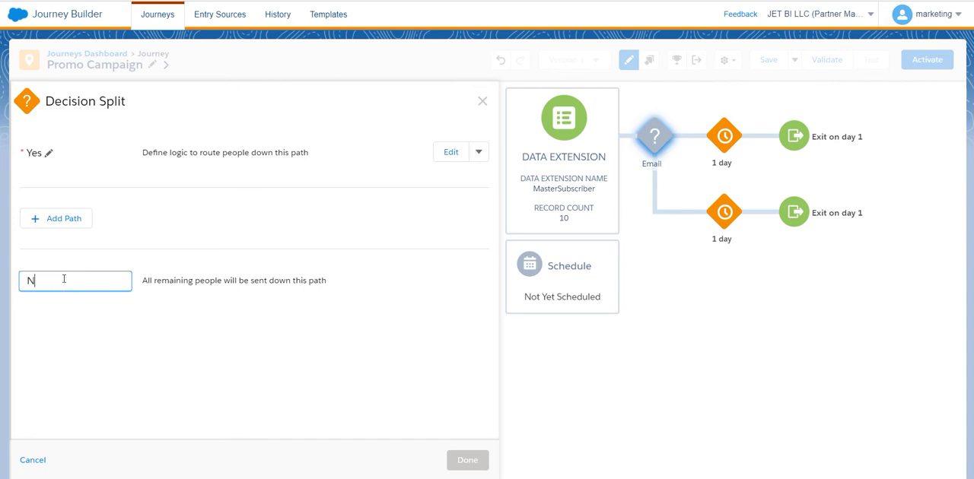
click(451, 152)
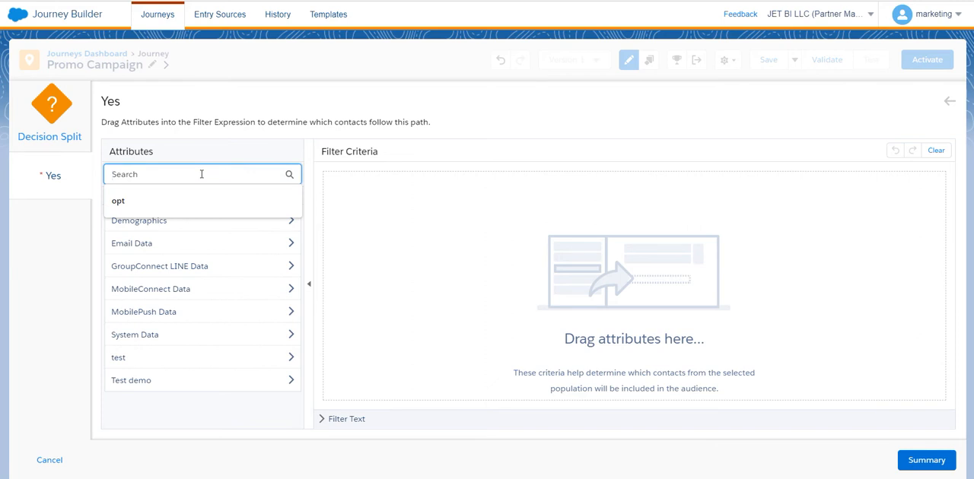
text(email)
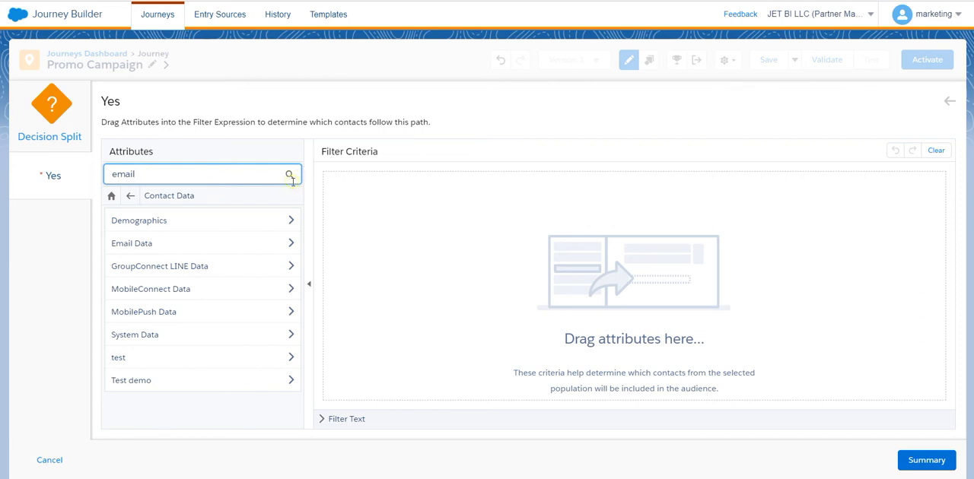
click(289, 173)
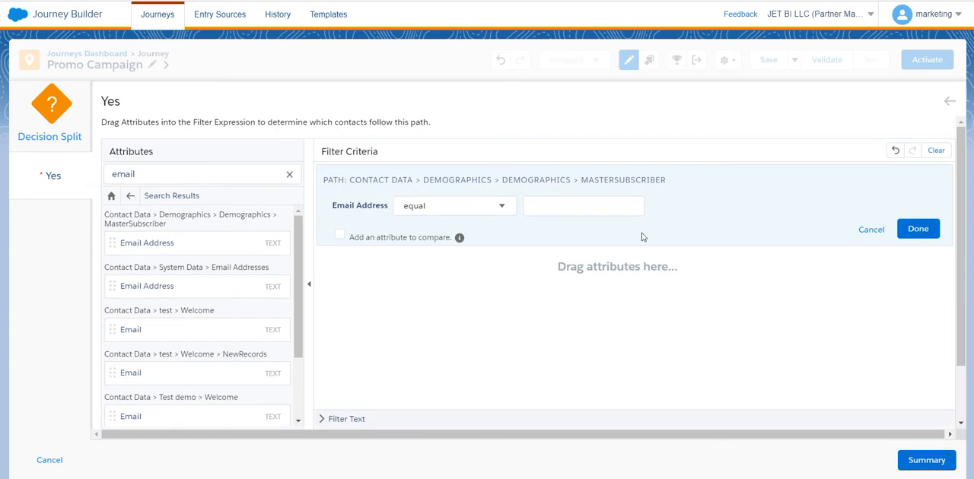
click(453, 206)
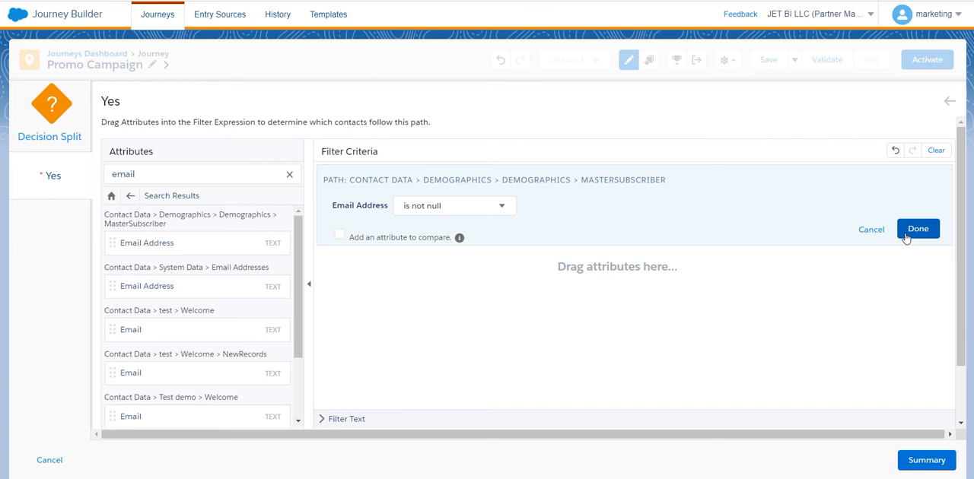
click(918, 228)
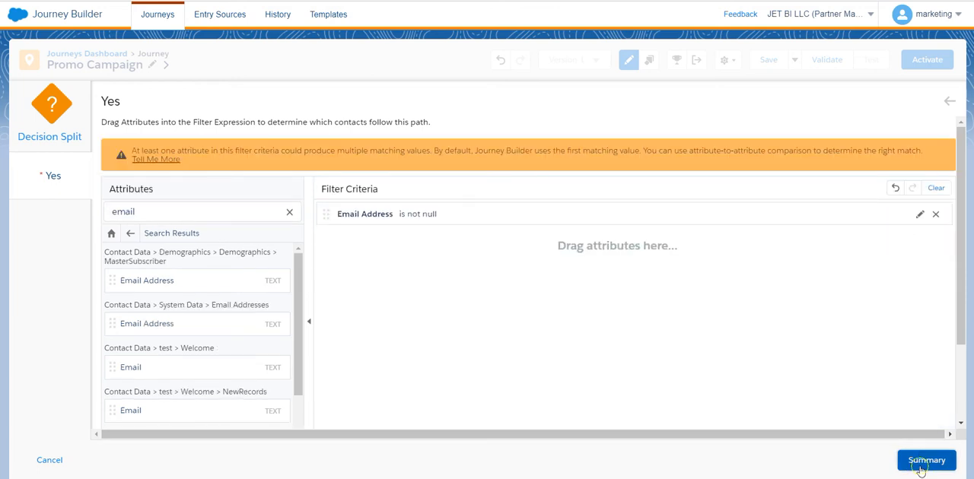
- Finish the split and name the Yes-path email activity 'Email with discount'
click(925, 459)
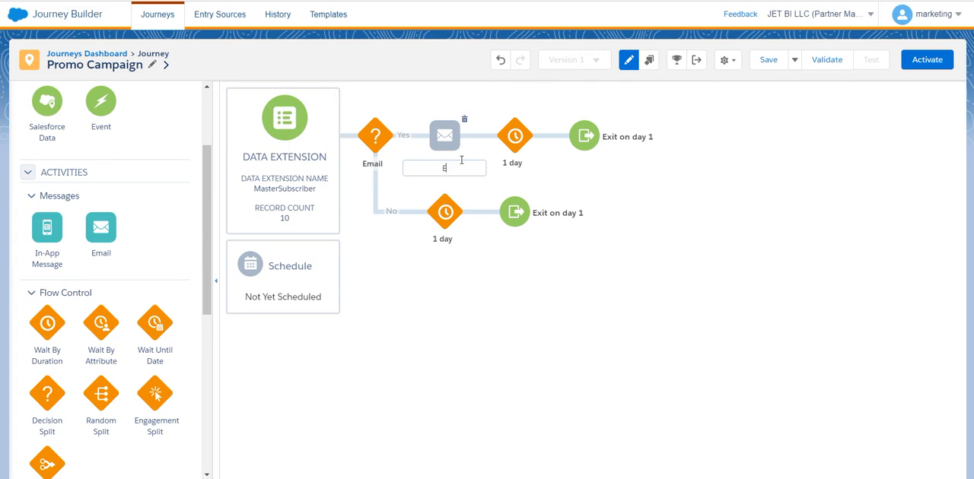
text(Email with discount)
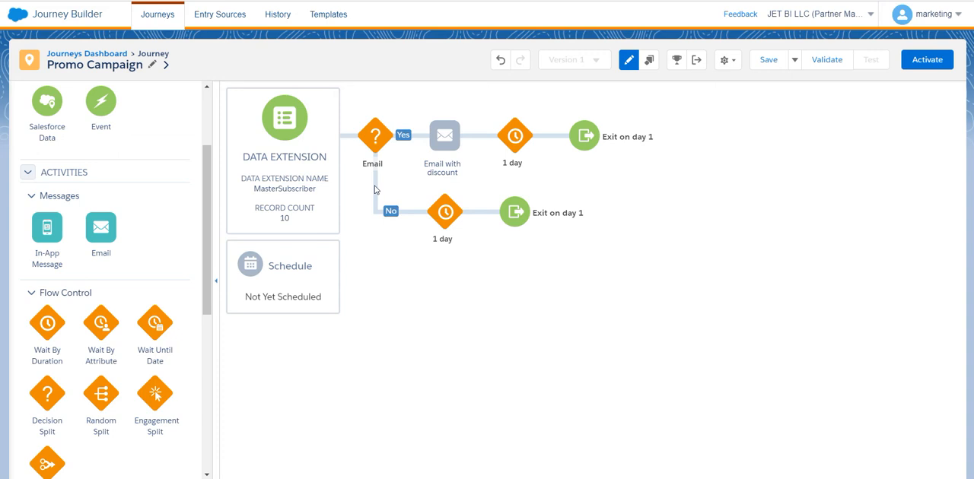
mouse_move(322, 293)
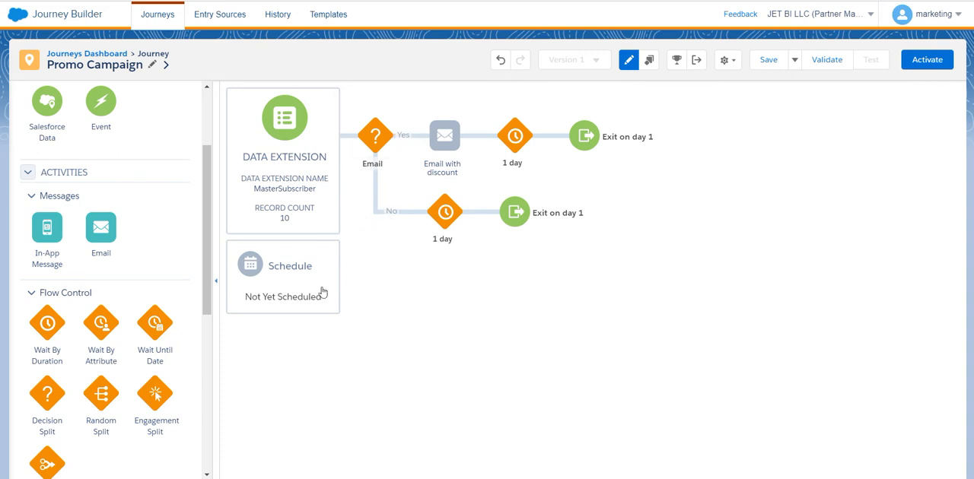
mouse_move(53, 265)
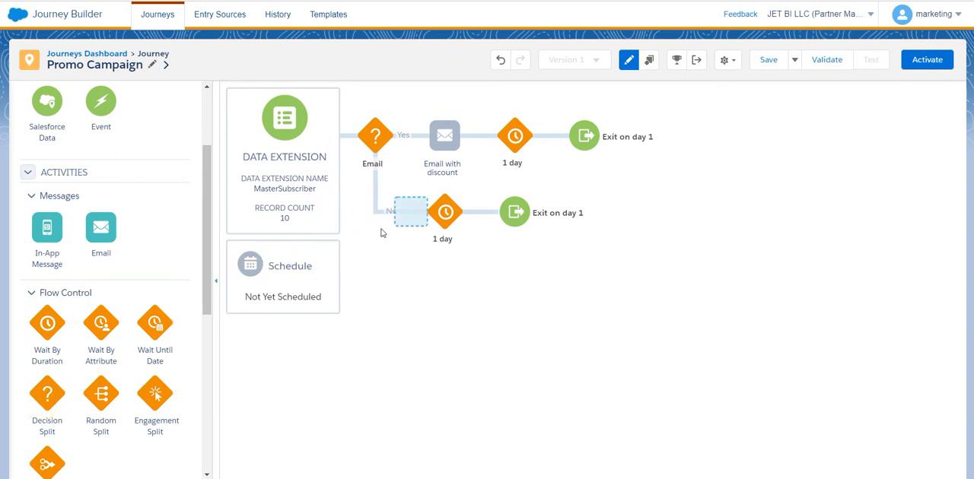
- Open the settings of the new decision split on the No path
click(445, 210)
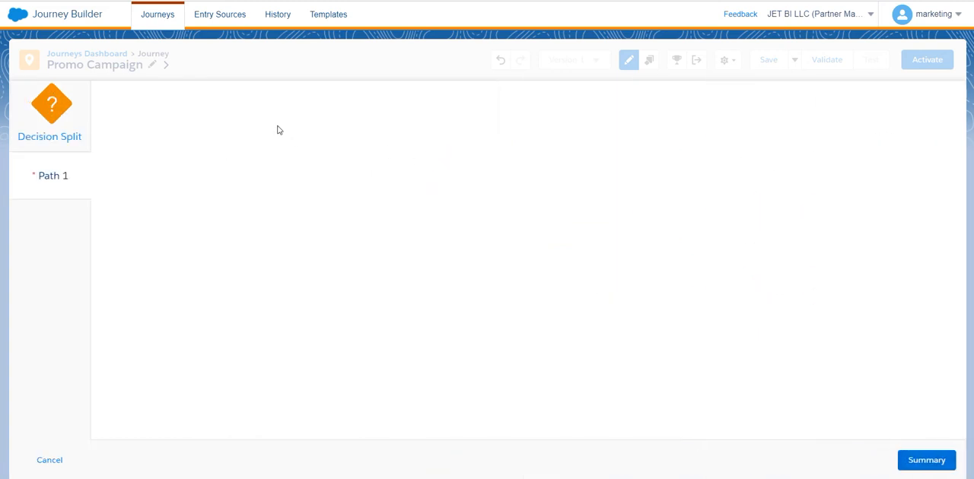
- Search contact data for 'number' and require Mobile Number is not null on the Yes path
click(51, 175)
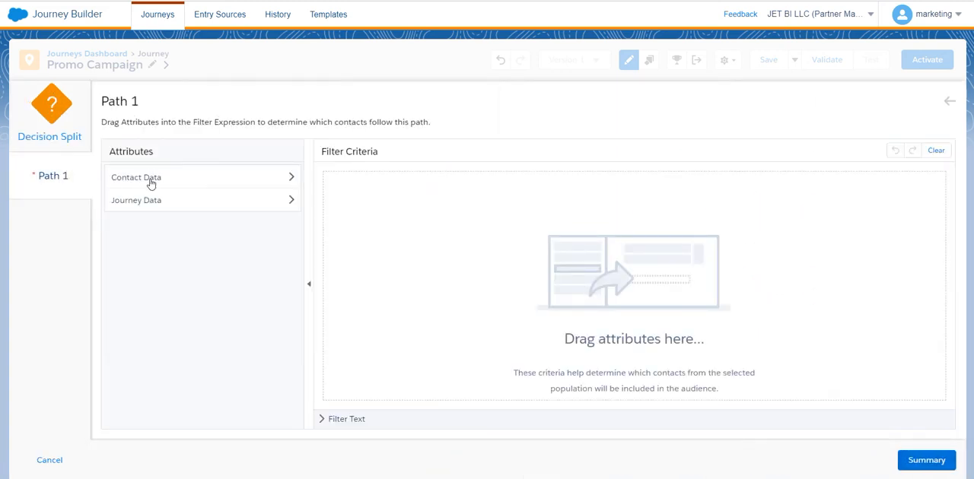
mouse_move(264, 184)
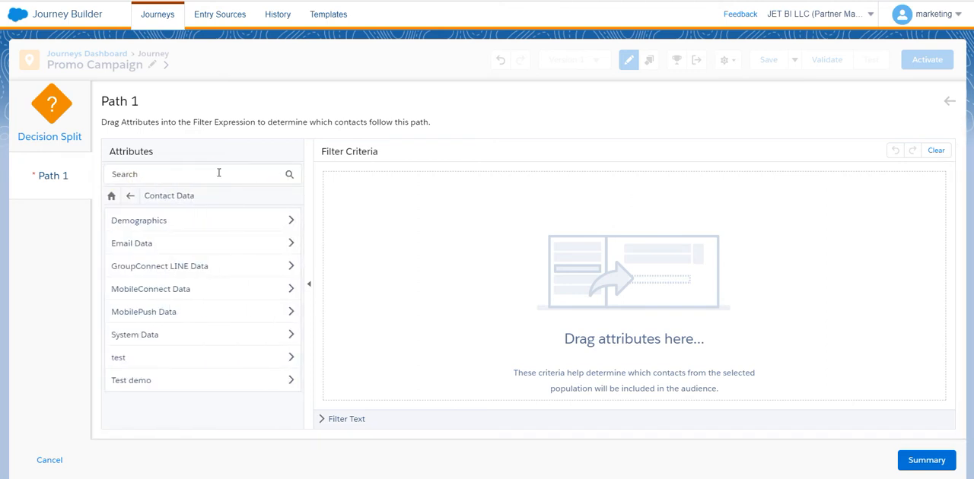
click(201, 173)
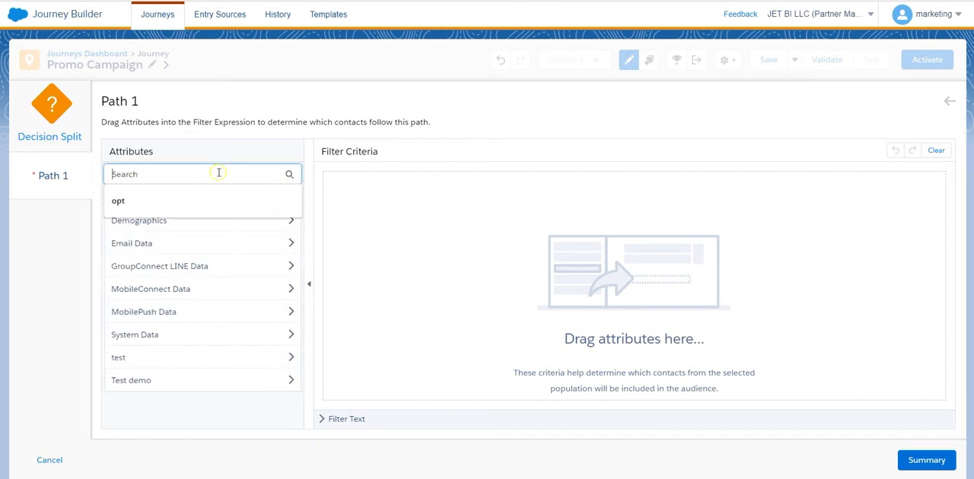
text(numb)
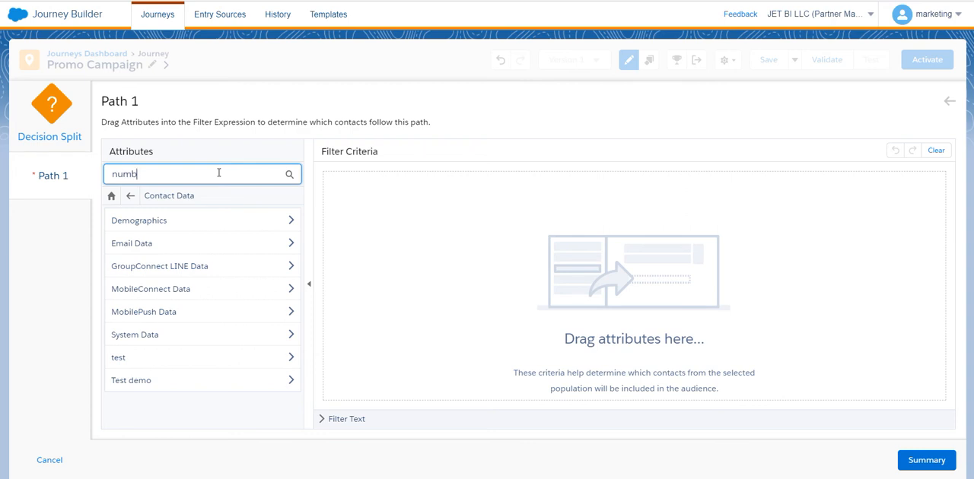
text(er)
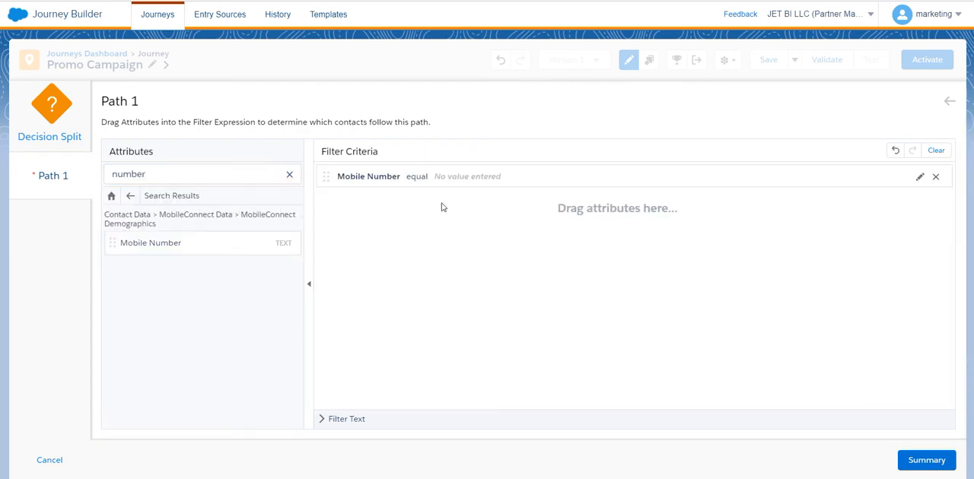
click(460, 205)
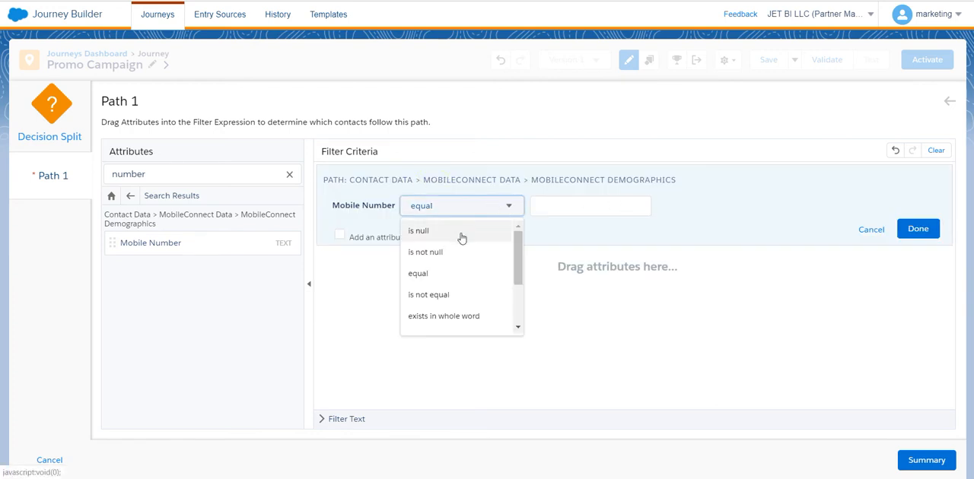
click(424, 253)
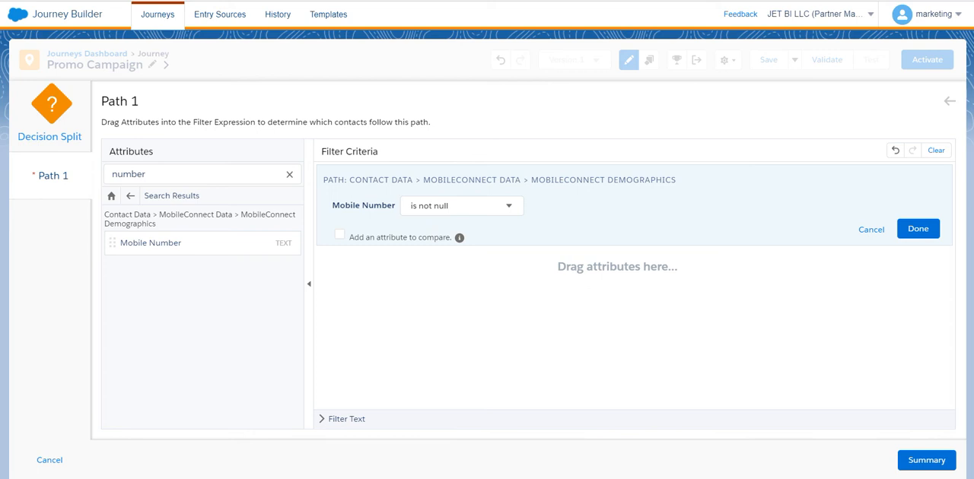
click(918, 228)
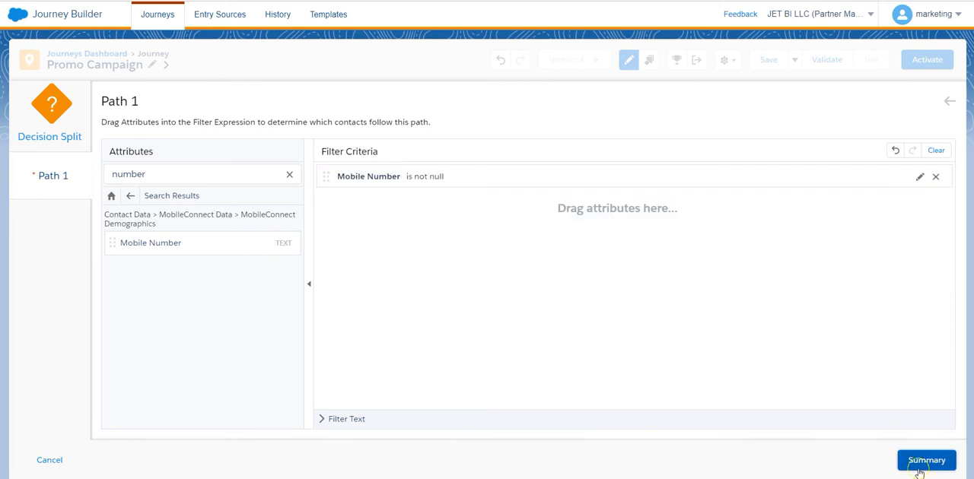
- Review the split's path summary and finish configuring the Mobile split
click(925, 459)
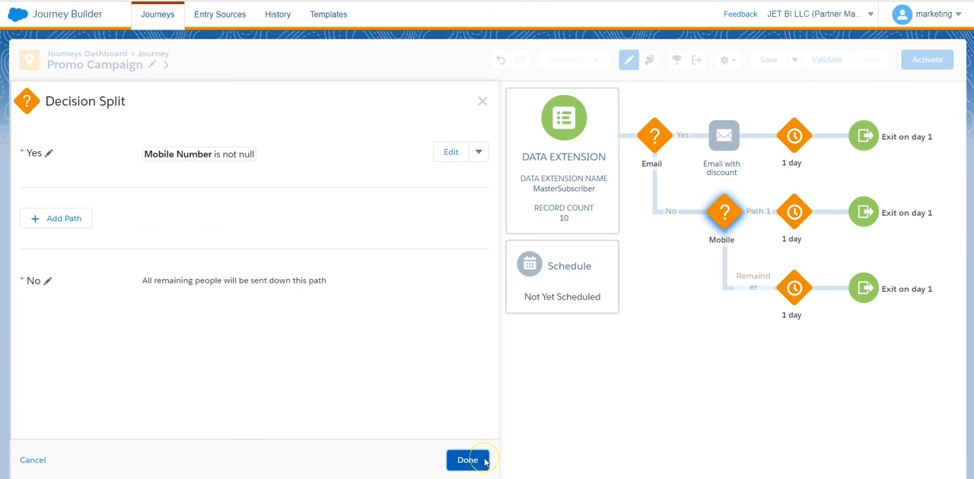
click(467, 459)
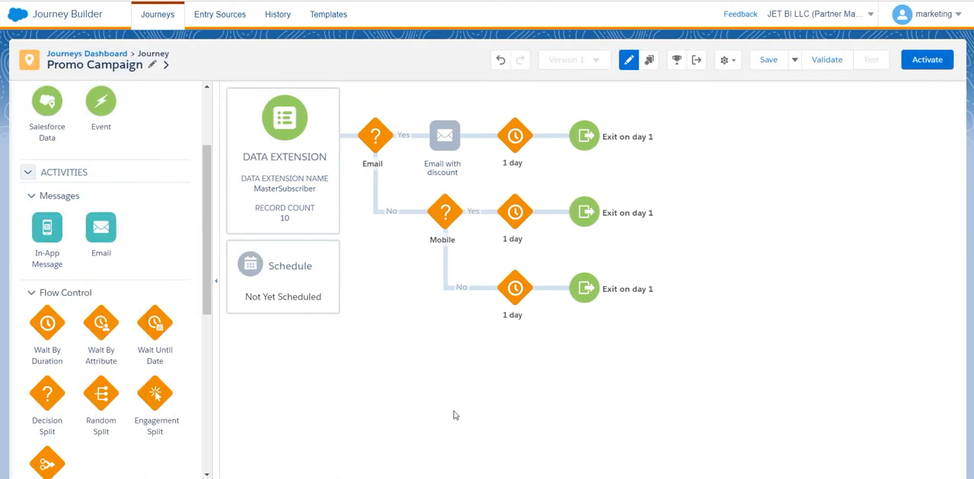
mouse_move(479, 295)
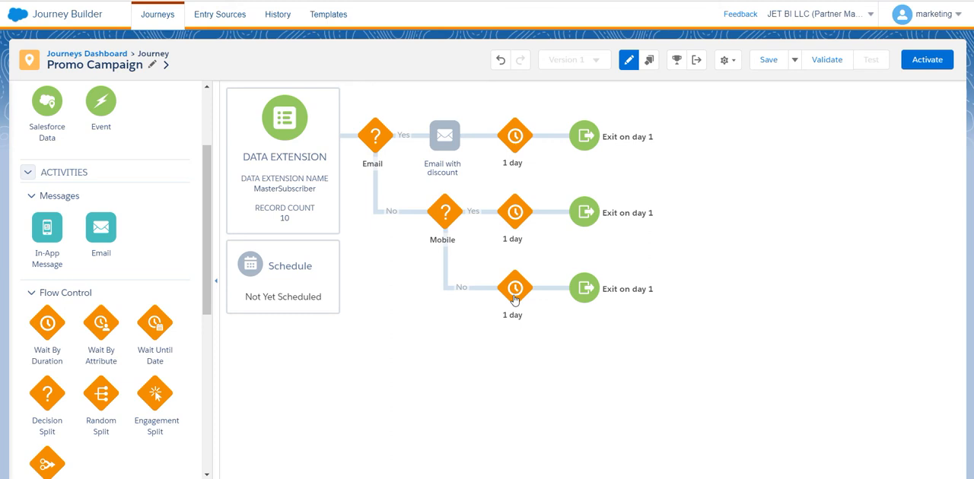
mouse_move(758, 325)
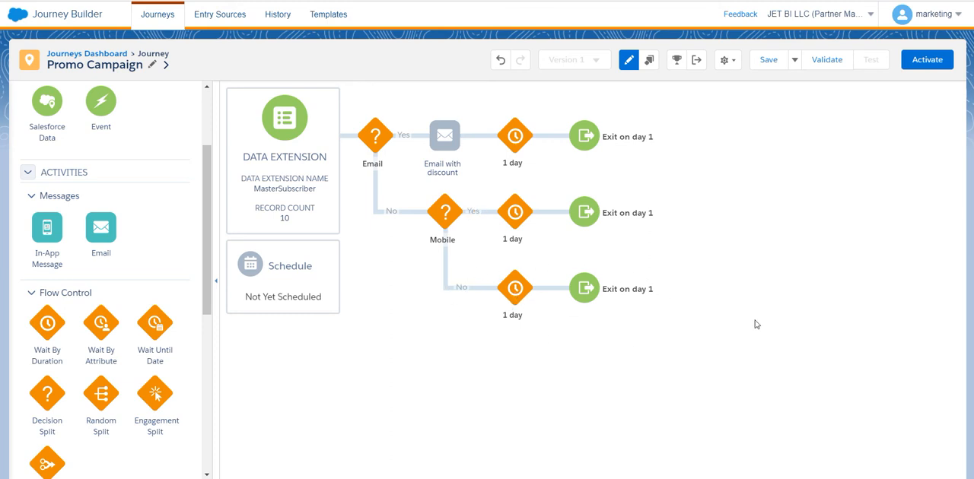
mouse_move(521, 338)
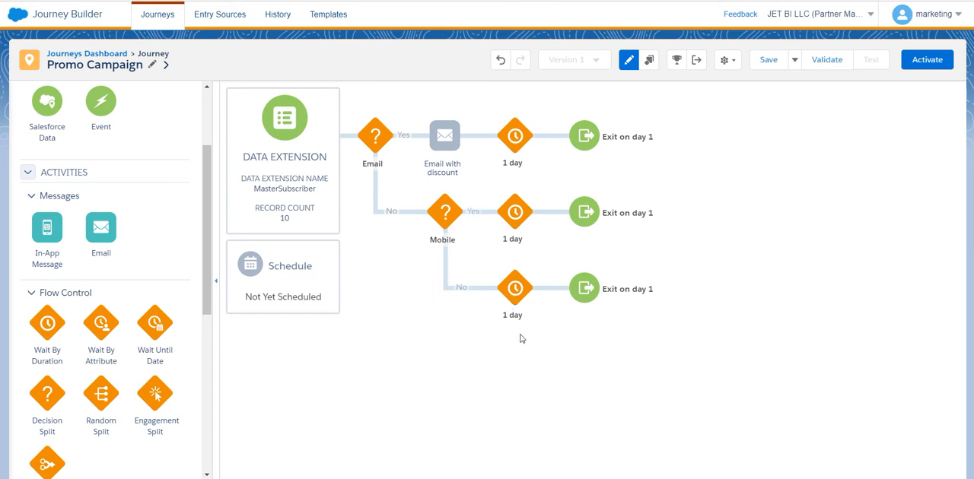
mouse_move(665, 338)
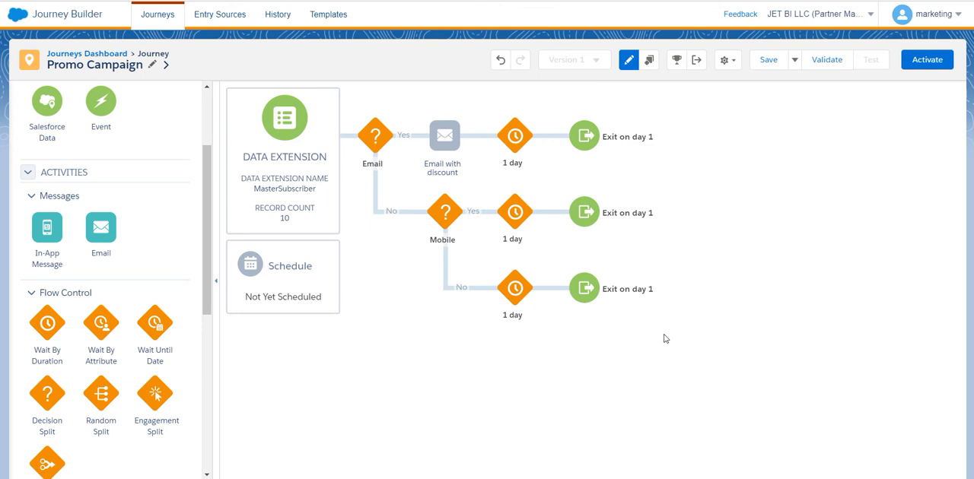
mouse_move(82, 252)
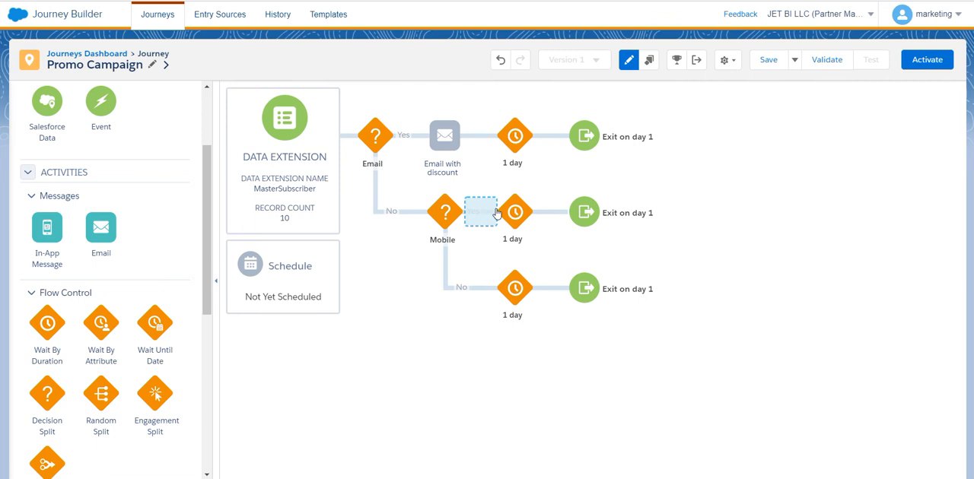
- Place a message activity on the Mobile Yes path and name it 'SMS with discount'
drag(46, 229, 515, 210)
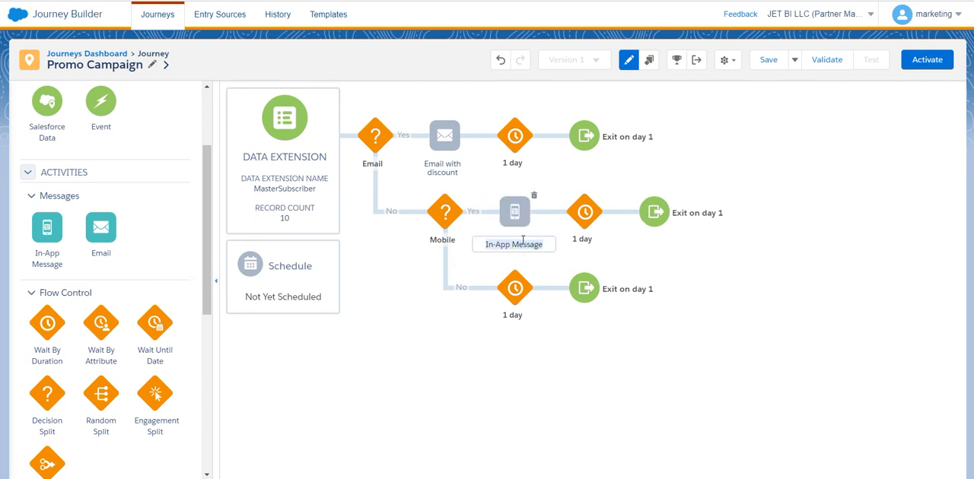
text(SM)
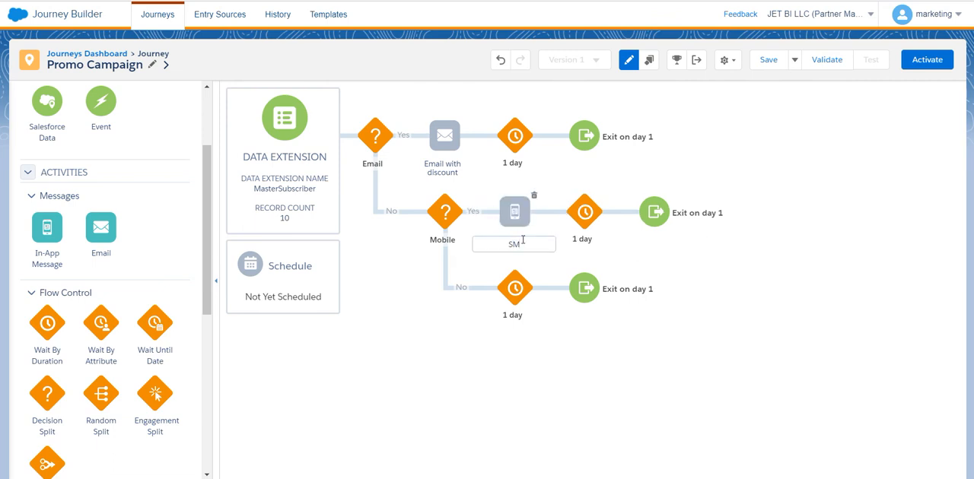
text(SMS with d)
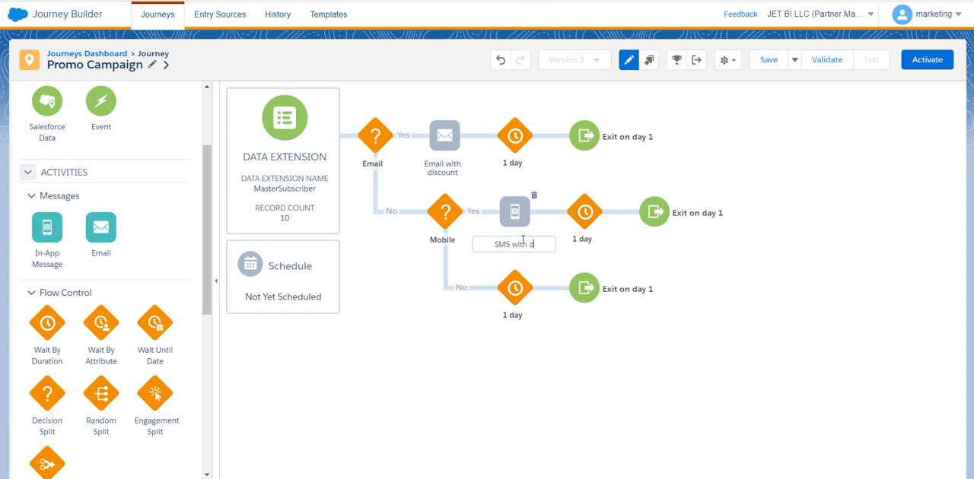
text(iscount)
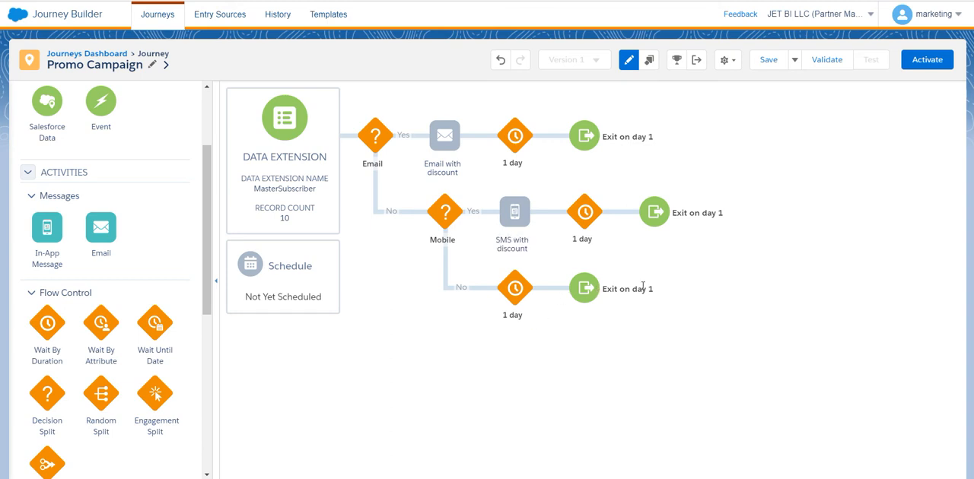
mouse_move(638, 273)
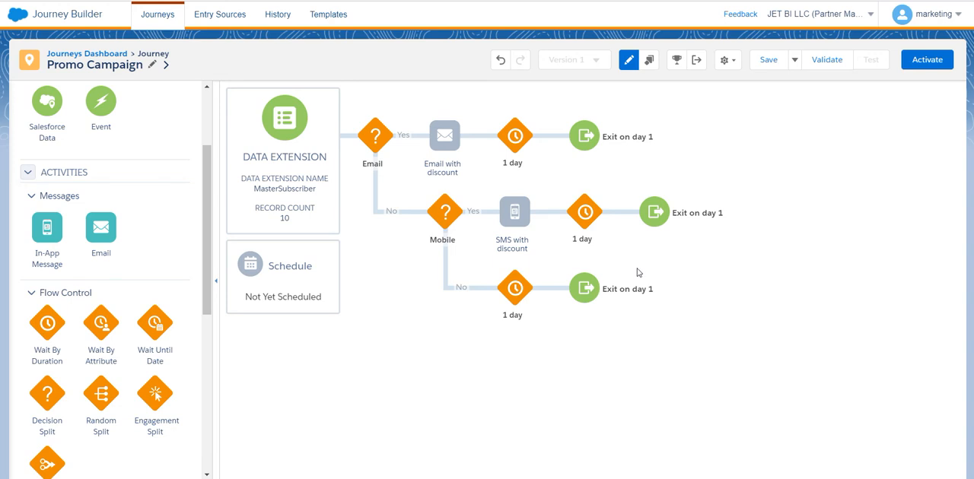
mouse_move(658, 286)
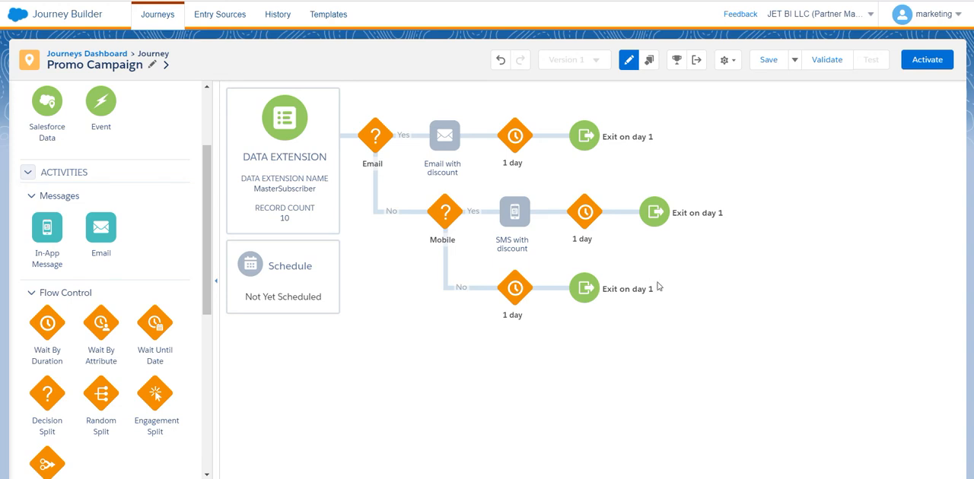
mouse_move(601, 294)
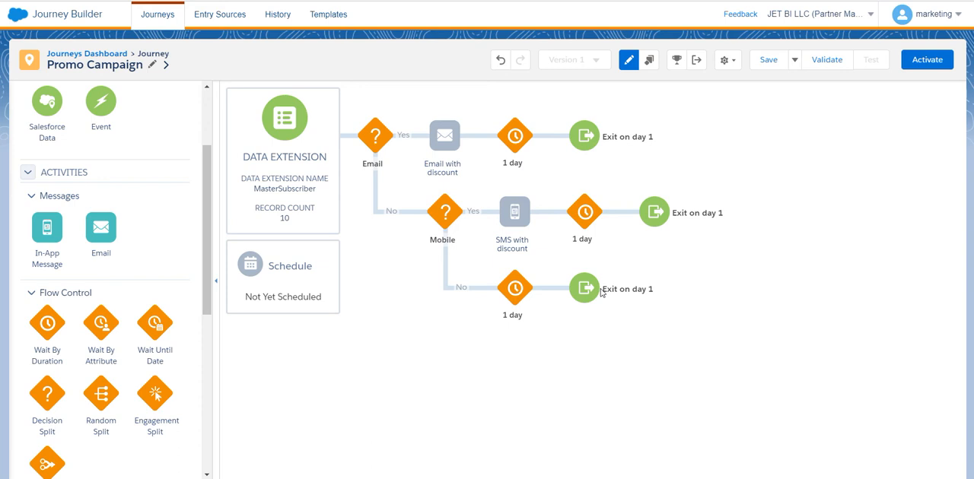
mouse_move(586, 275)
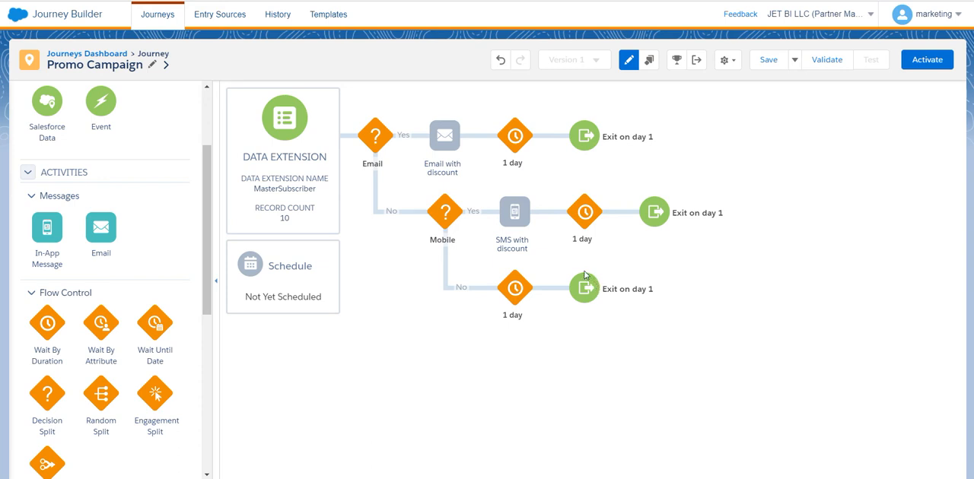
mouse_move(554, 269)
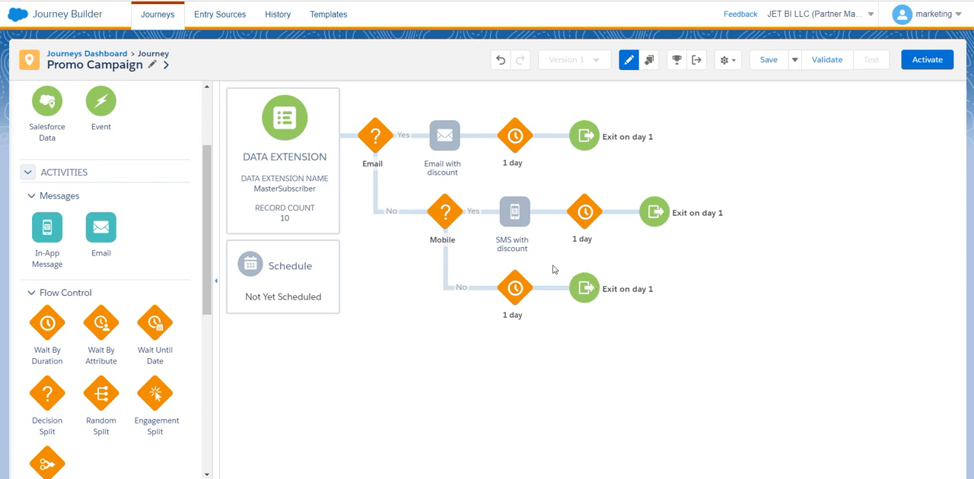
mouse_move(512, 210)
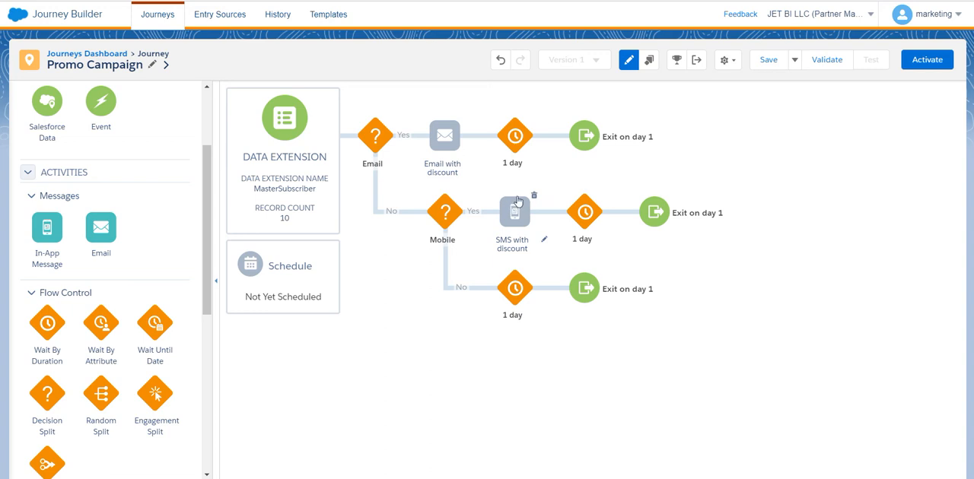
mouse_move(514, 171)
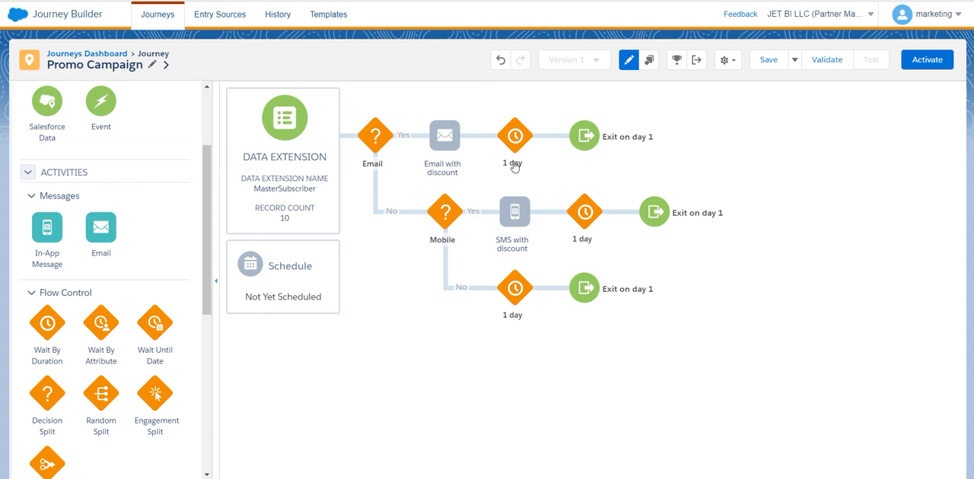
mouse_move(517, 173)
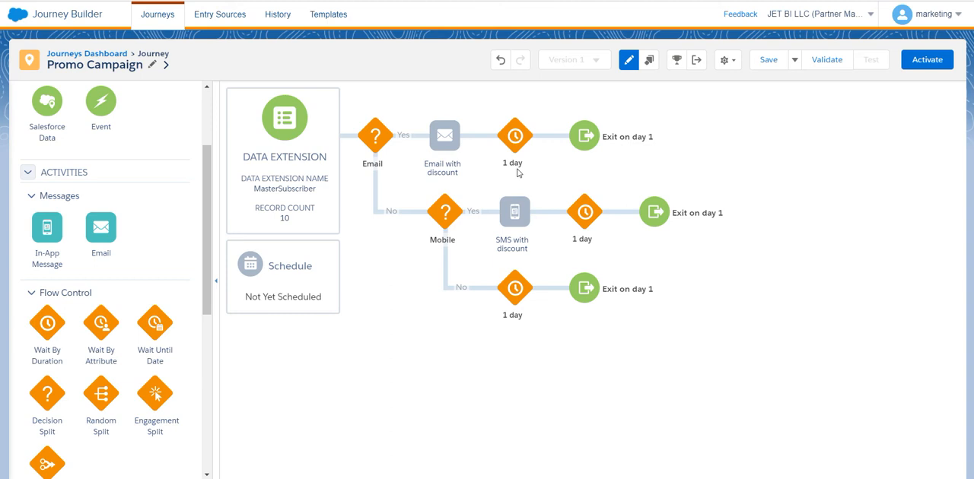
mouse_move(529, 179)
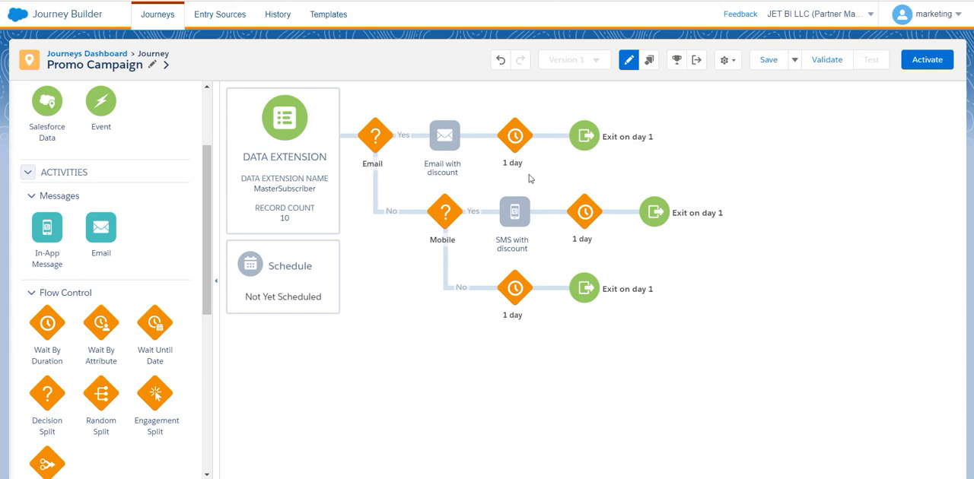
mouse_move(487, 222)
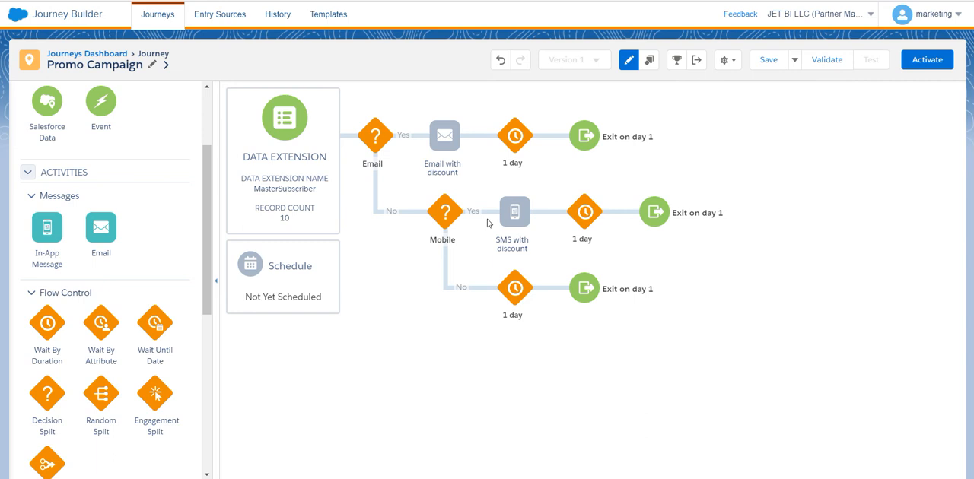
mouse_move(502, 172)
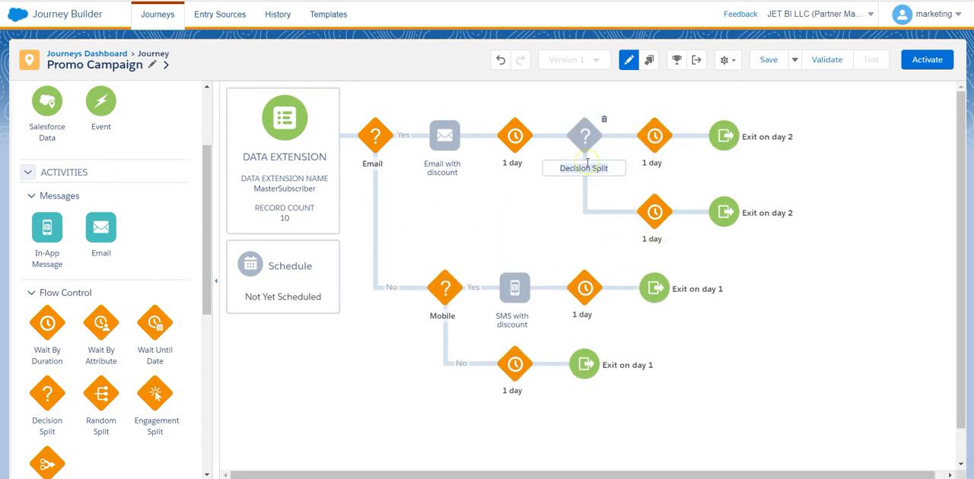
- Search 'purchase' and route contacts whose PurchaseMade is True down Path 1, then save the split
text(Purch)
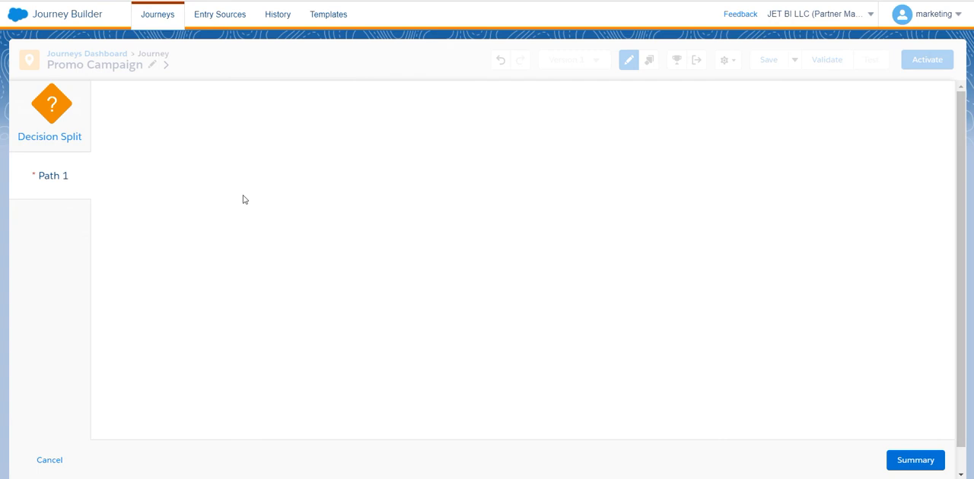
click(52, 175)
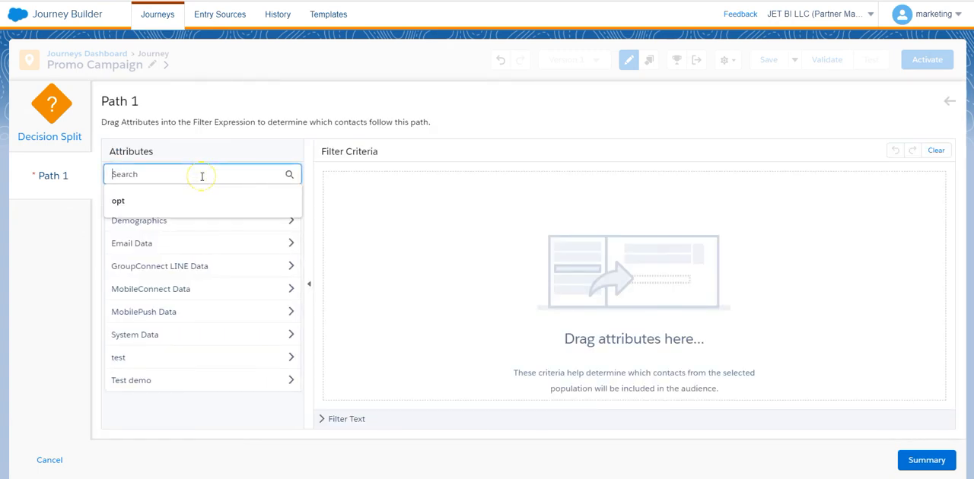
text(purchase)
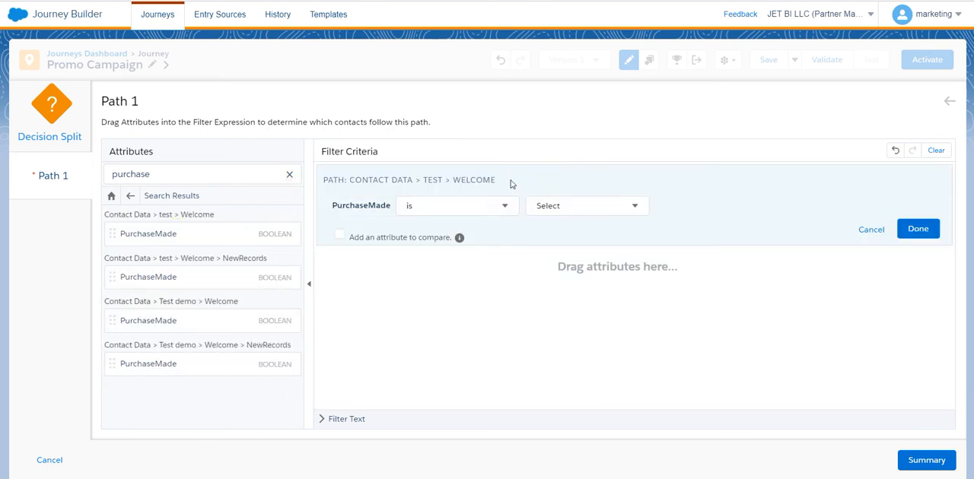
click(586, 205)
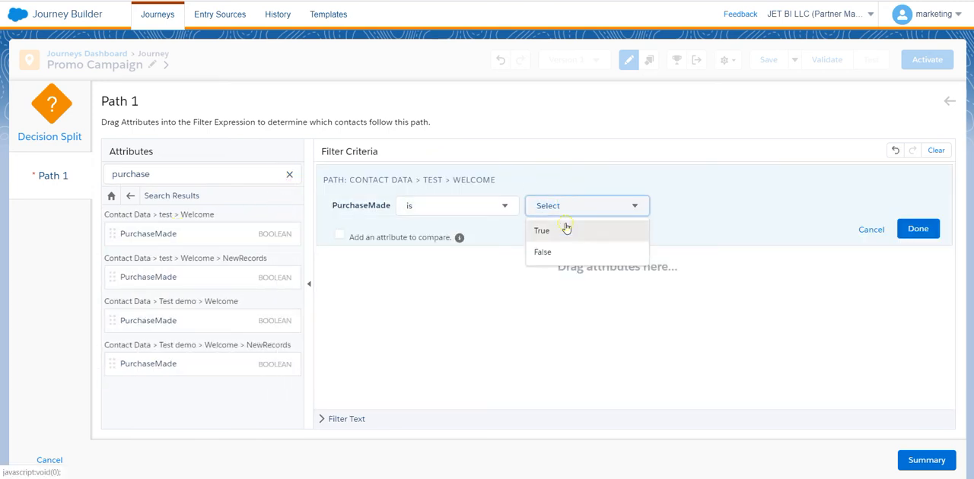
click(542, 232)
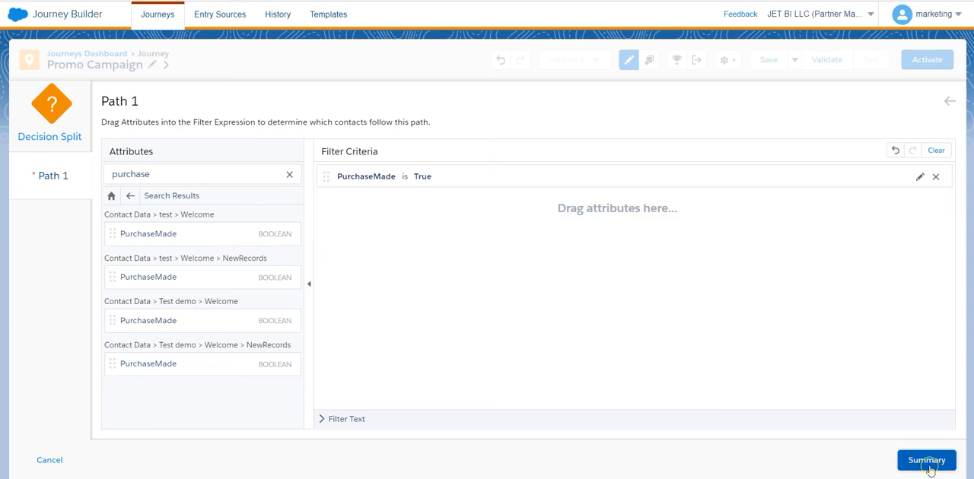
click(925, 459)
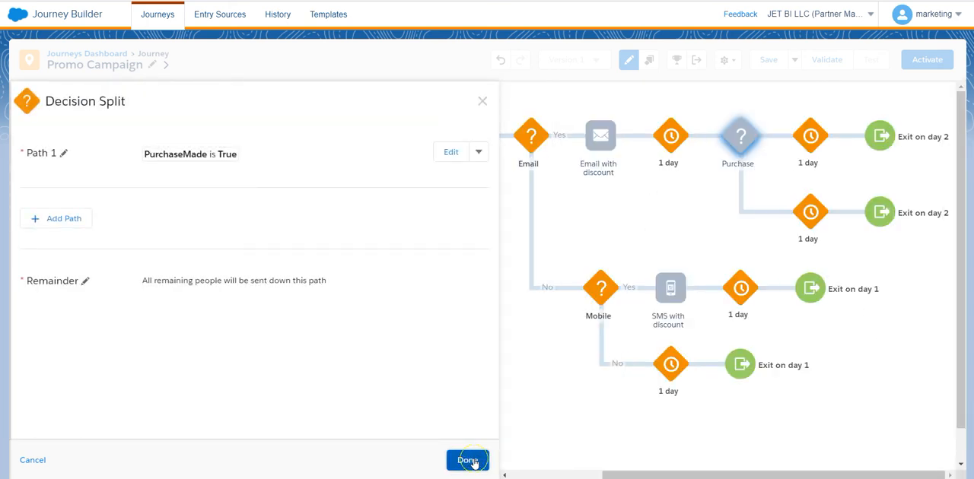
click(467, 459)
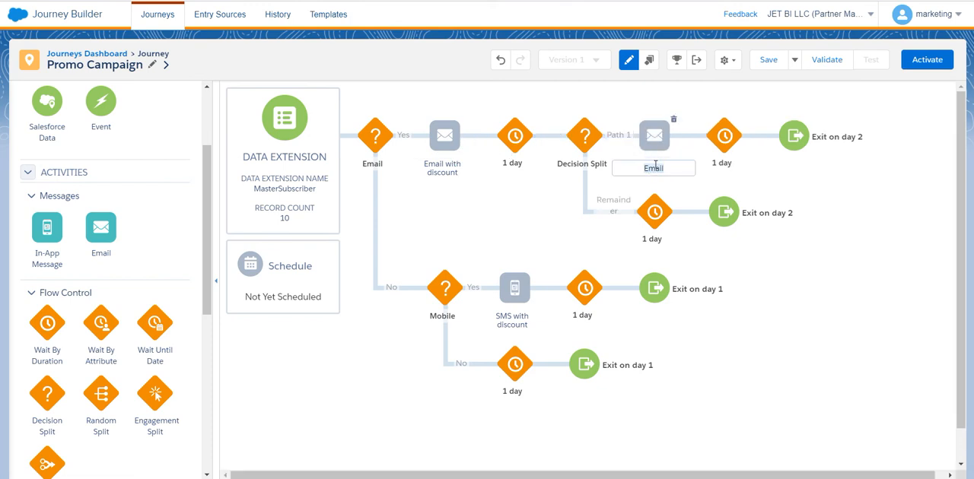
- Name the Path 1 email activity 'Thank you email'
text(Thank)
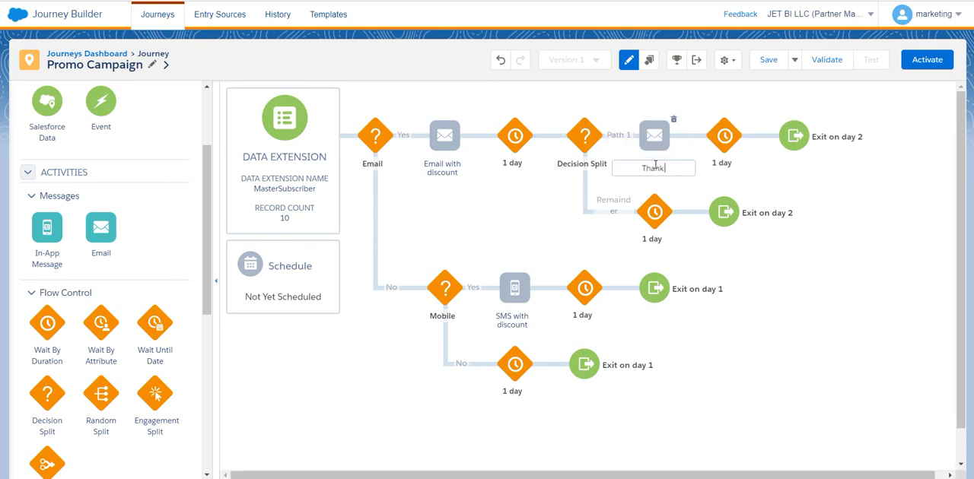
text(you email)
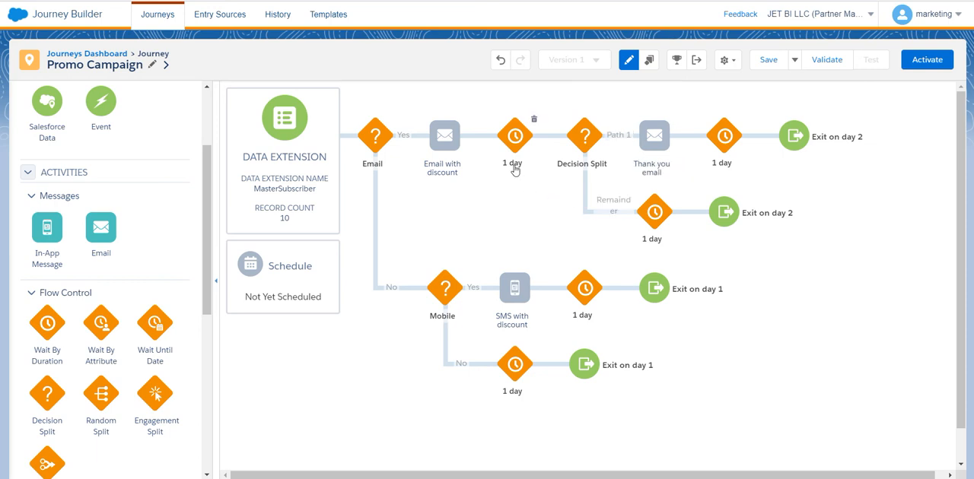
mouse_move(669, 237)
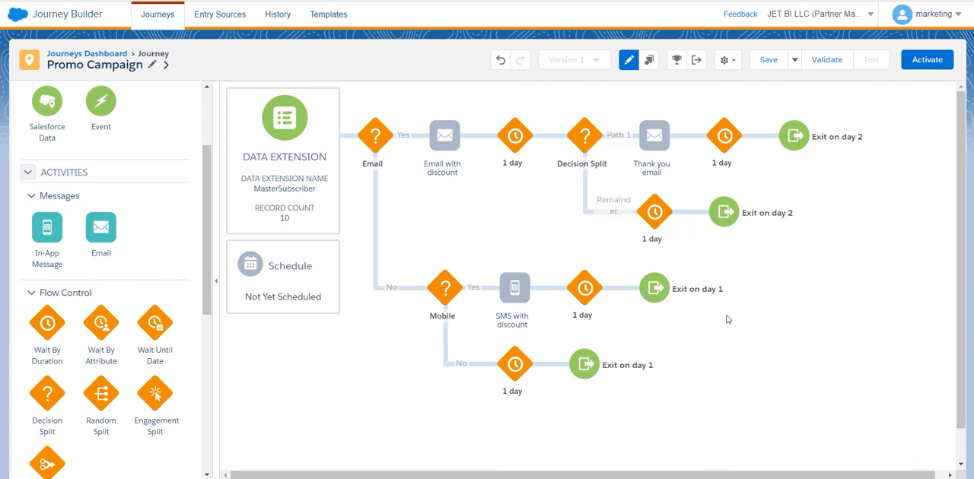
mouse_move(664, 234)
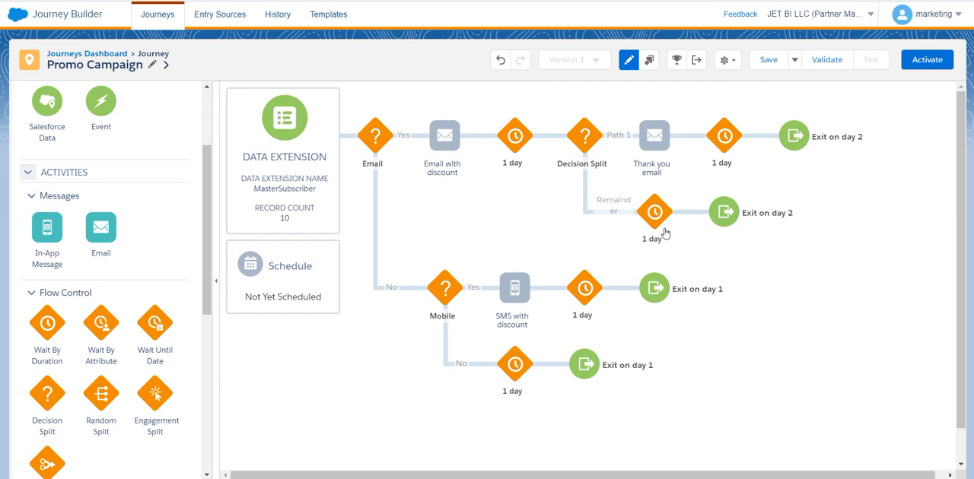
mouse_move(652, 237)
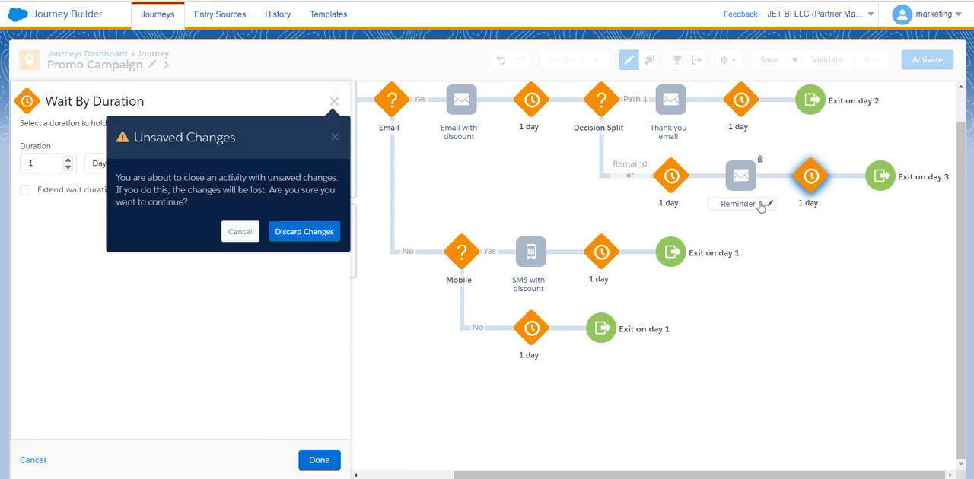
- Discard the unsaved Wait By Duration changes and return to the full Promo Campaign flow
click(304, 231)
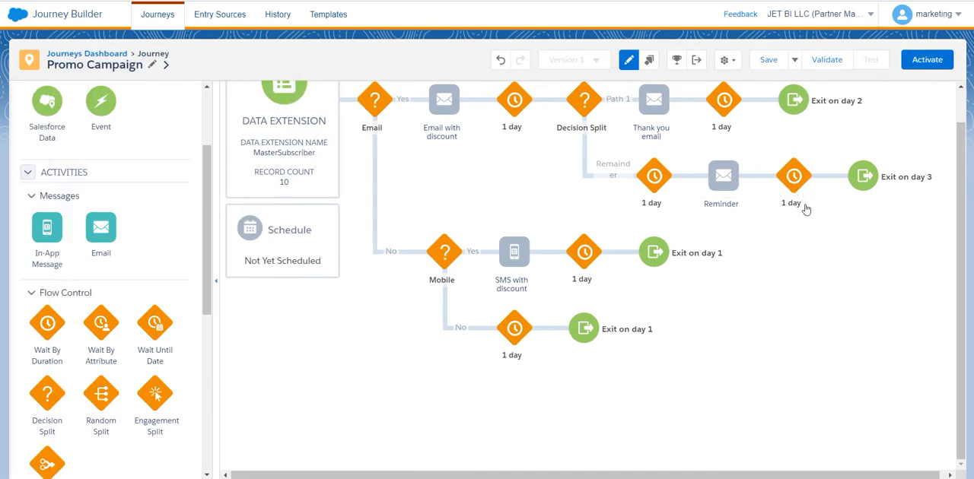
mouse_move(636, 244)
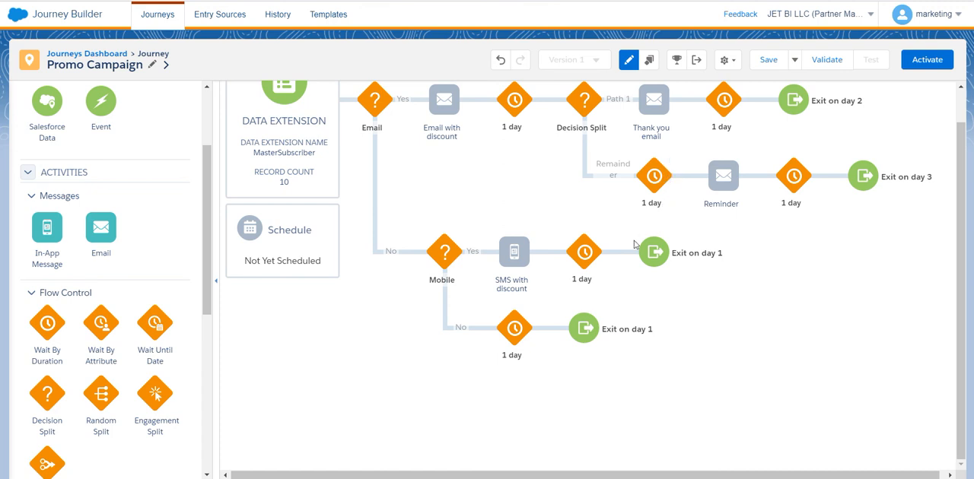
scroll(up, 3)
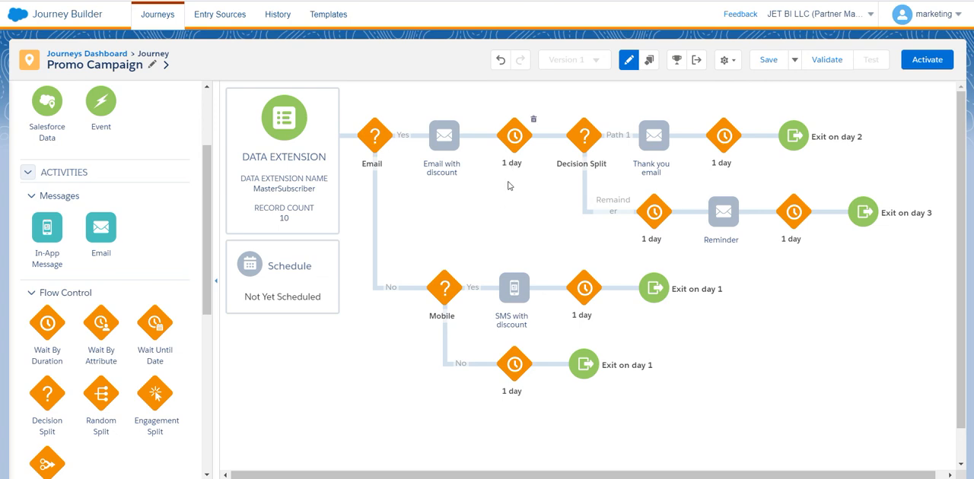
mouse_move(692, 191)
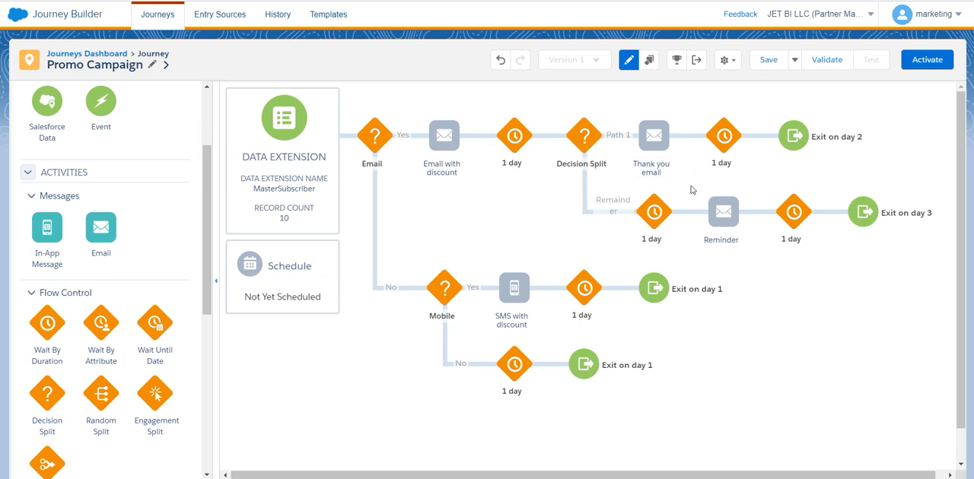
mouse_move(660, 186)
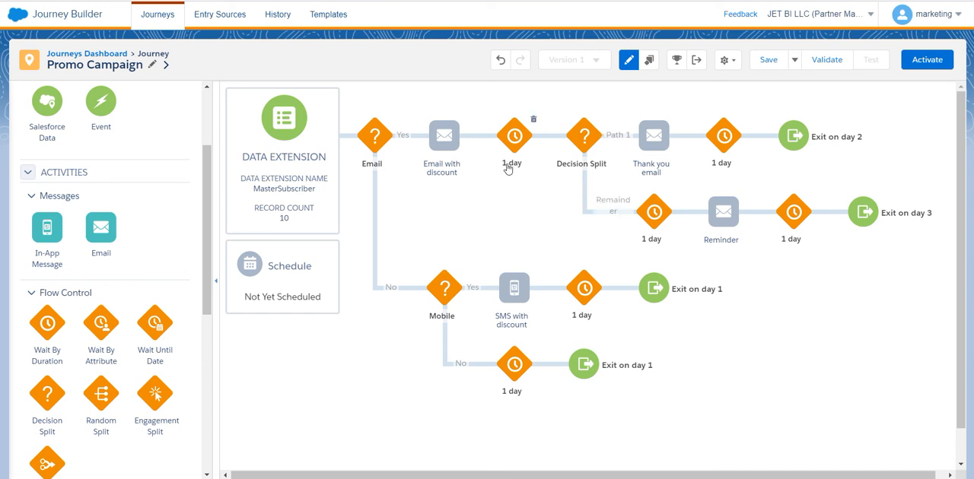
mouse_move(509, 170)
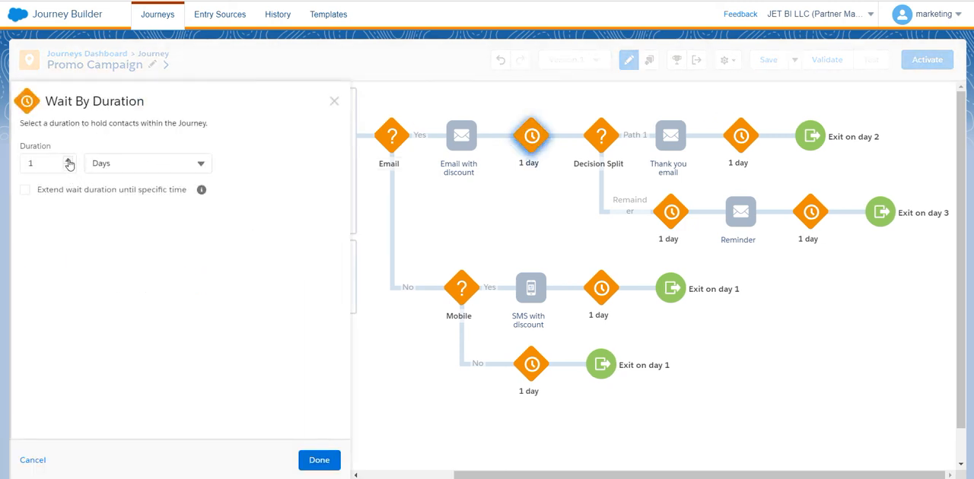
- Raise the wait after 'Email with discount' from 1 day to 2 days
click(319, 459)
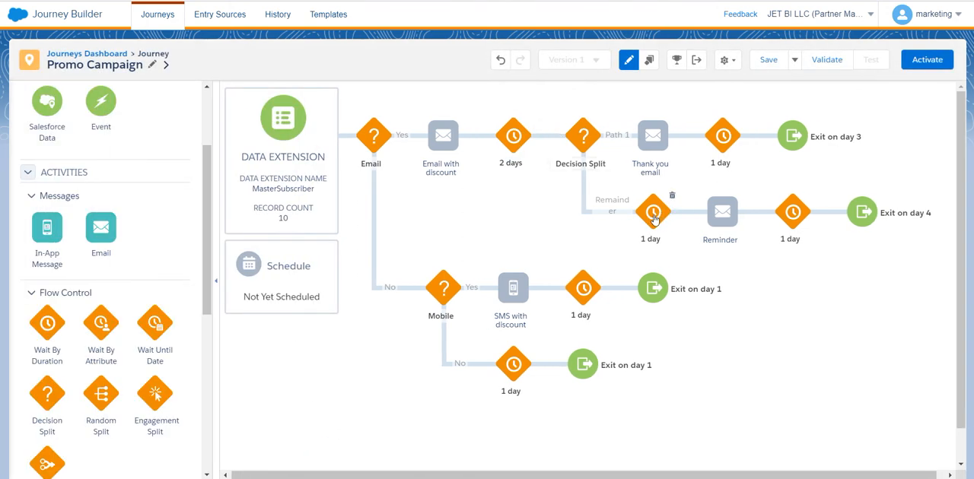
mouse_move(633, 234)
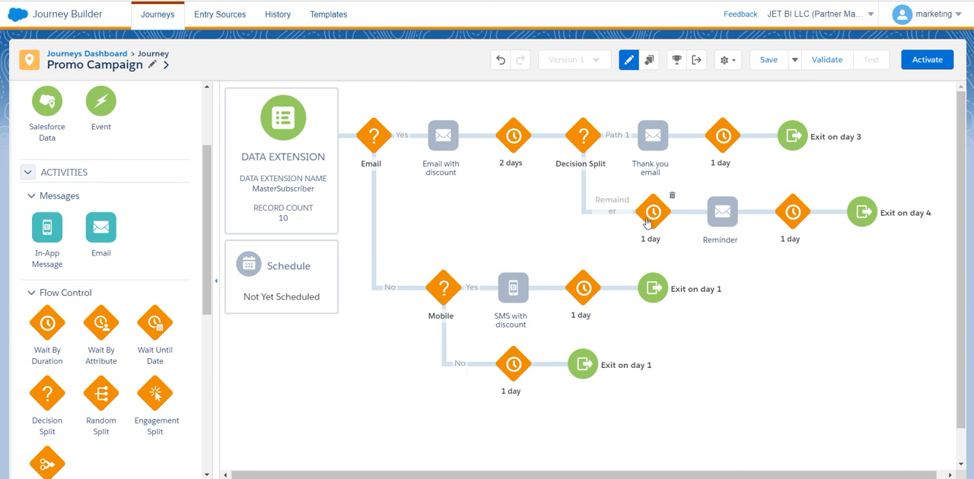
mouse_move(648, 225)
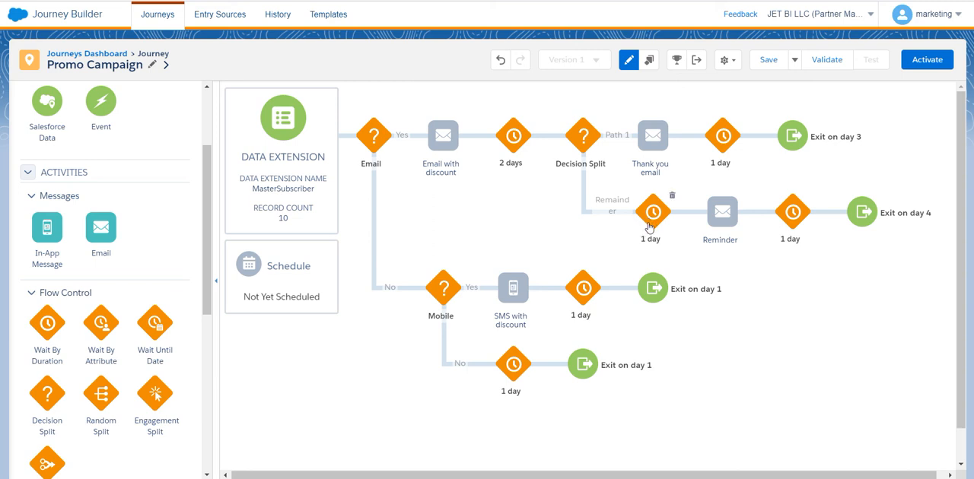
mouse_move(469, 184)
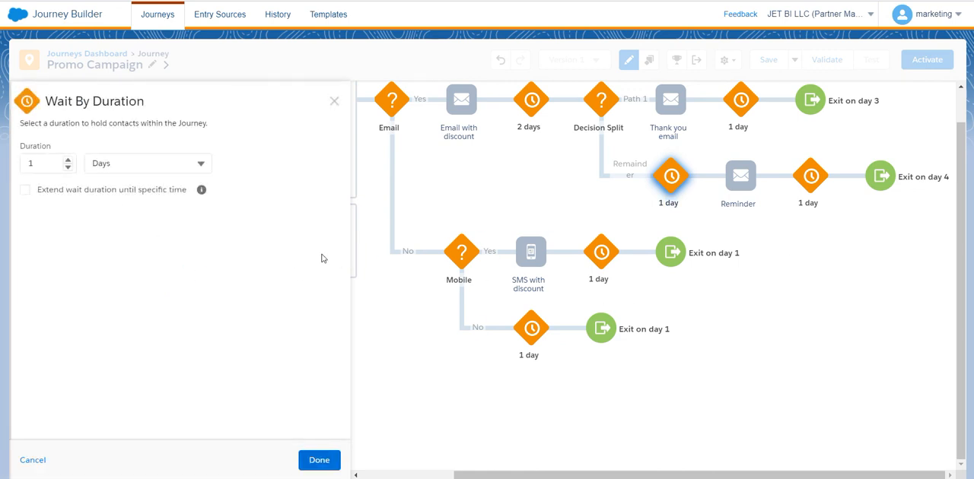
- Set the Remainder path's wait before the Reminder email to 2 days and apply it
click(67, 158)
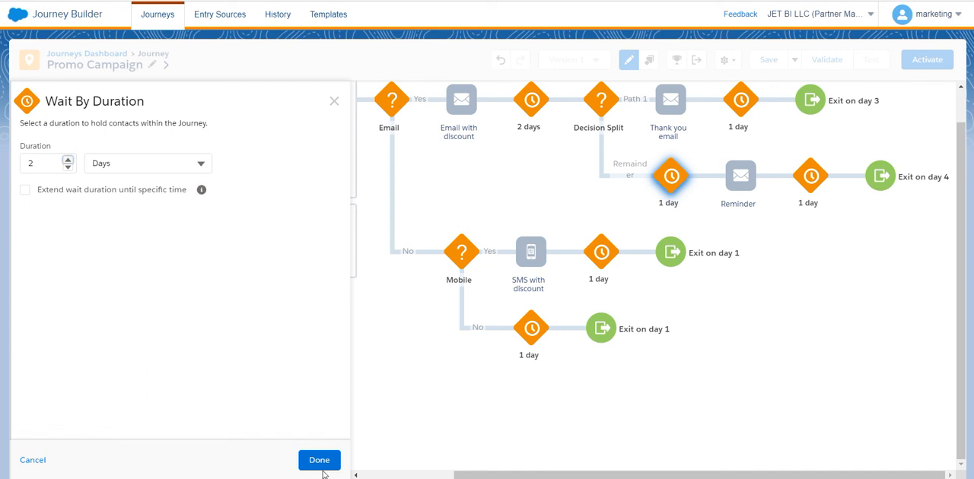
click(320, 459)
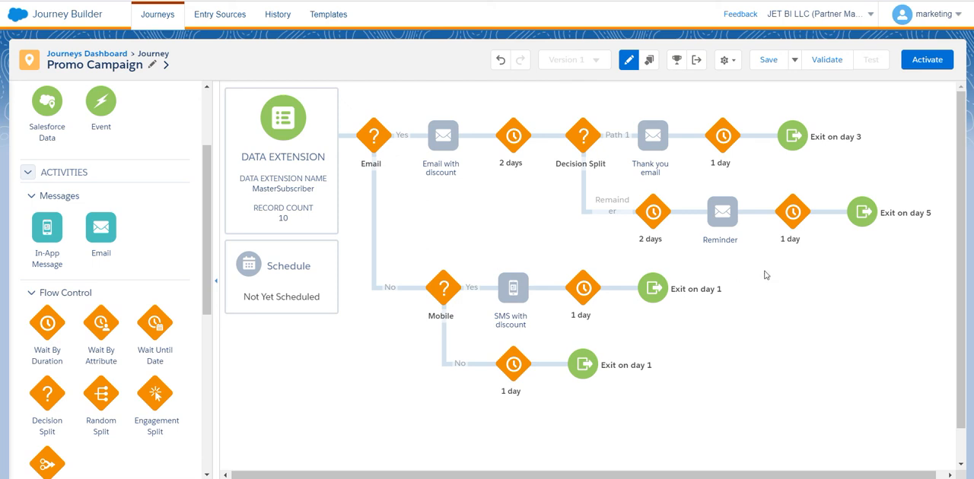
mouse_move(541, 429)
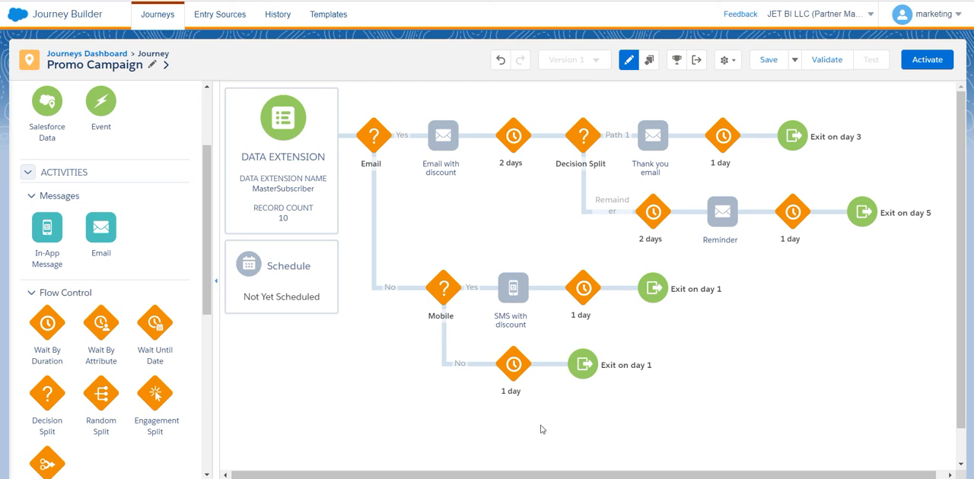
mouse_move(443, 135)
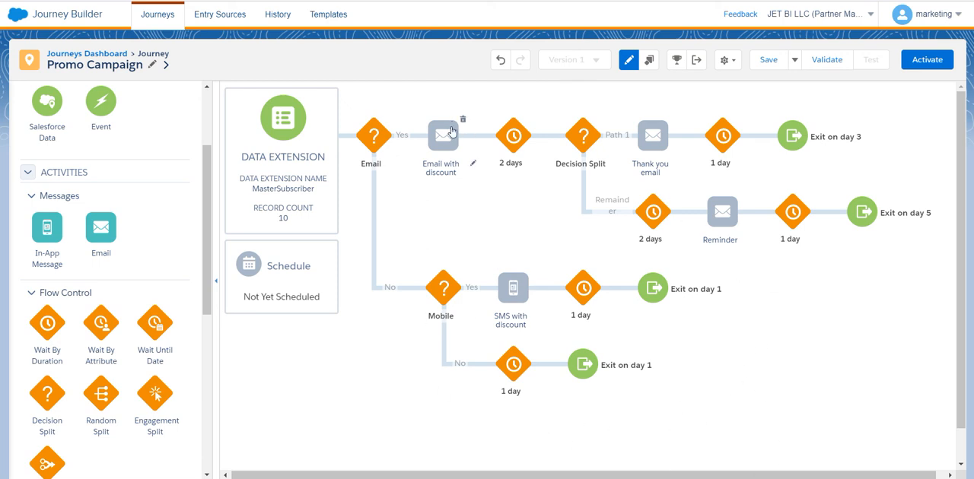
mouse_move(694, 140)
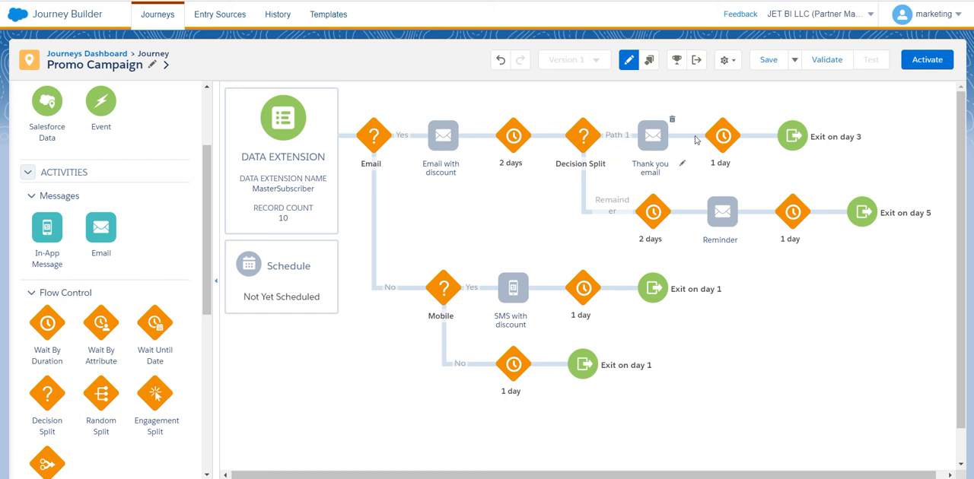
mouse_move(799, 143)
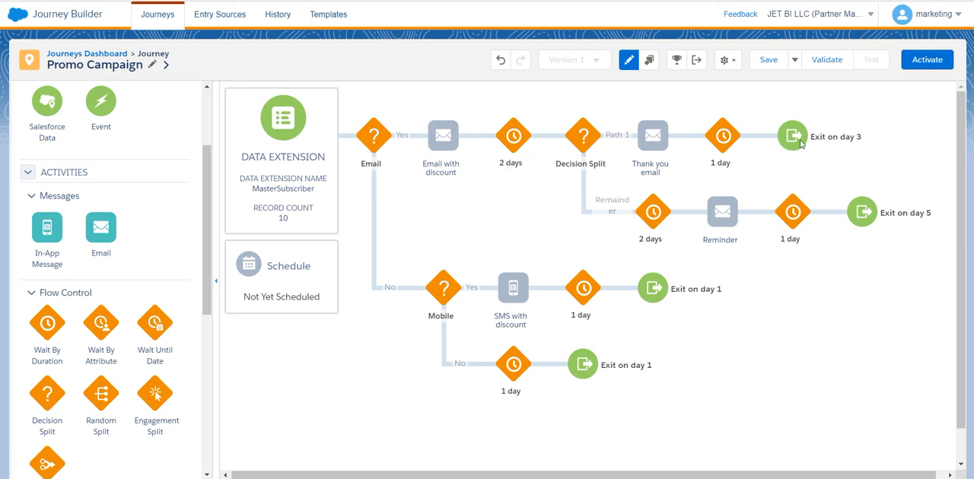
mouse_move(855, 213)
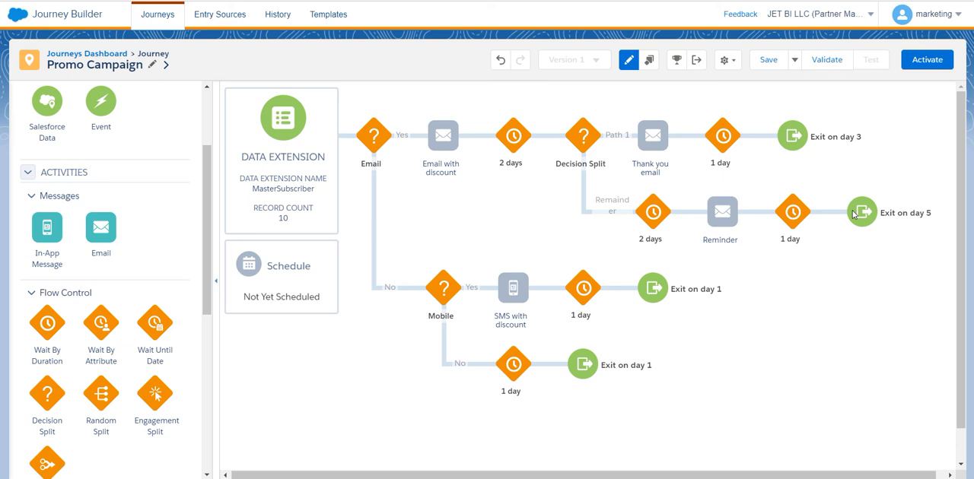
mouse_move(963, 207)
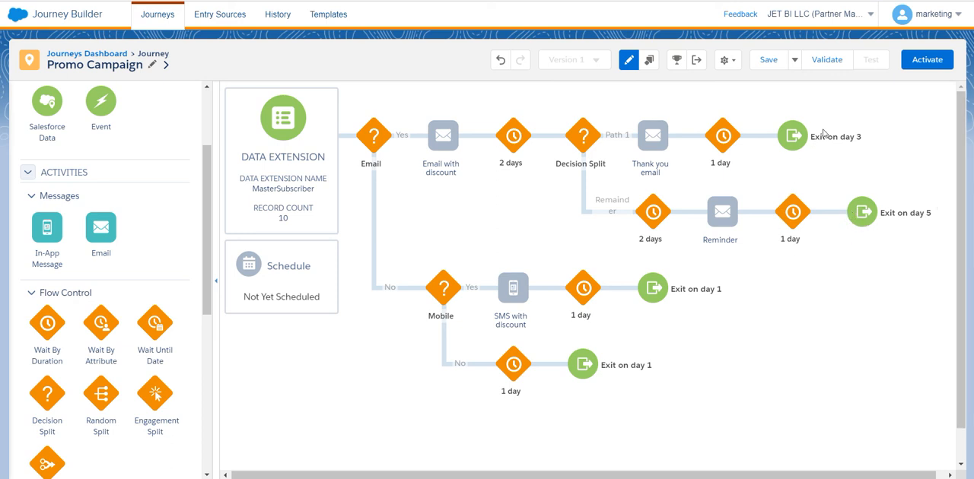
mouse_move(721, 212)
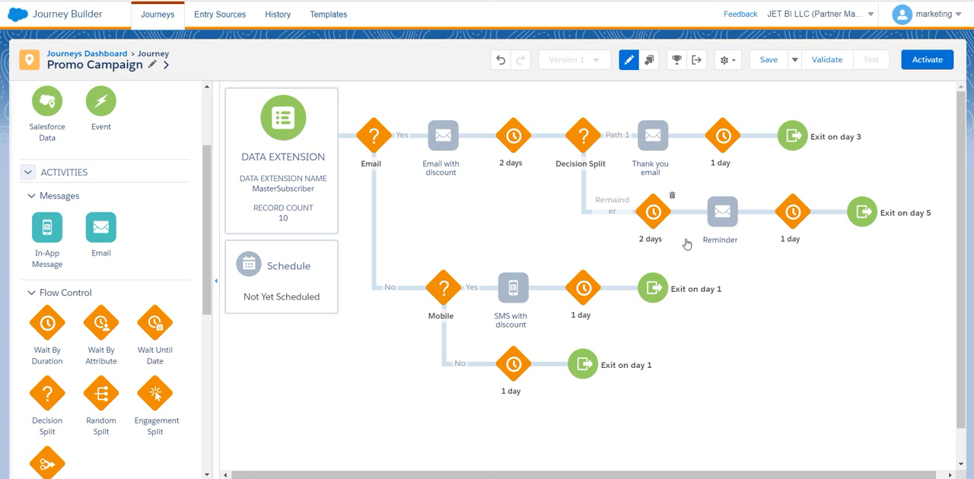
mouse_move(747, 291)
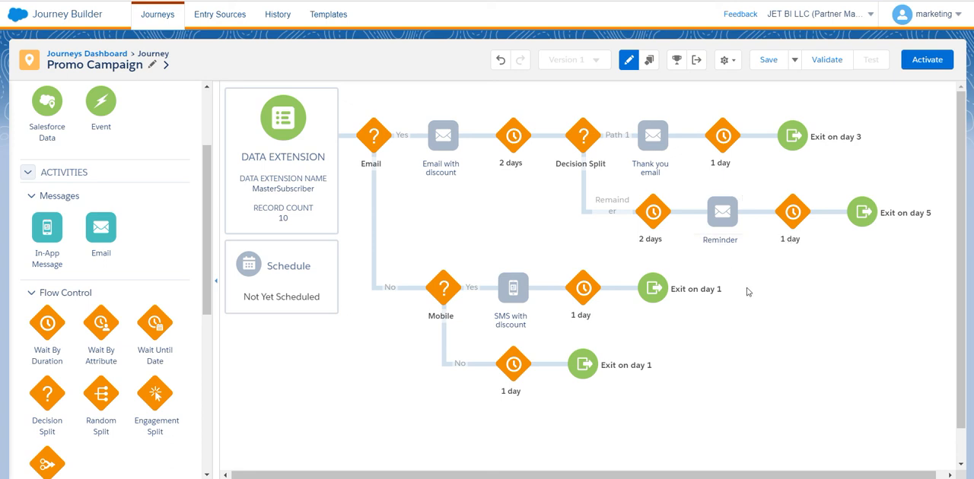
mouse_move(754, 302)
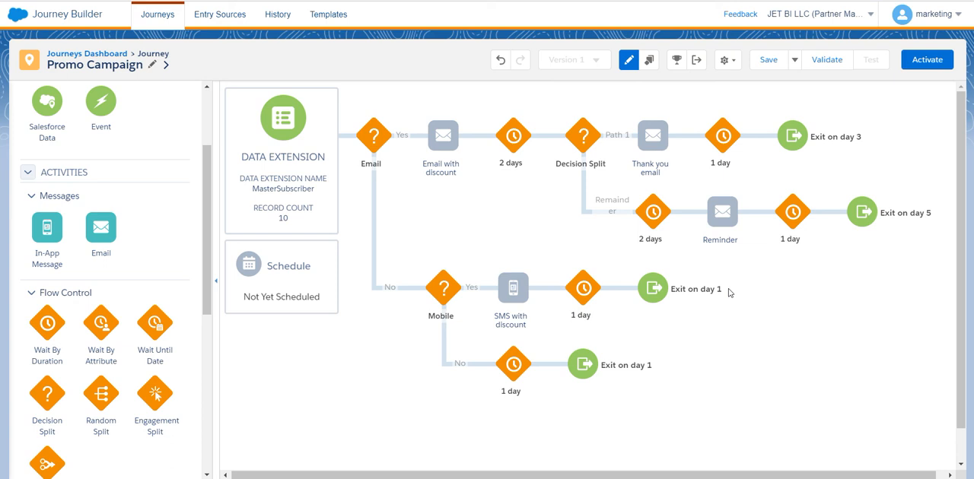
mouse_move(658, 423)
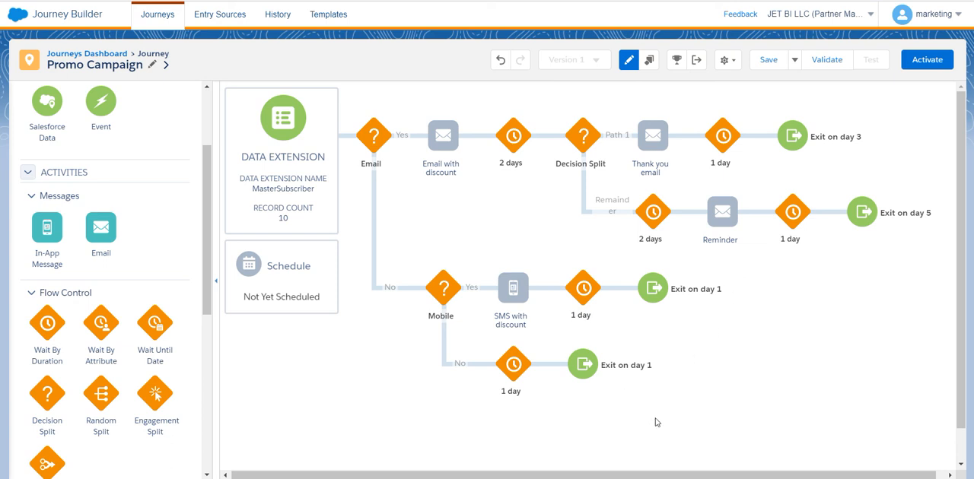
mouse_move(589, 365)
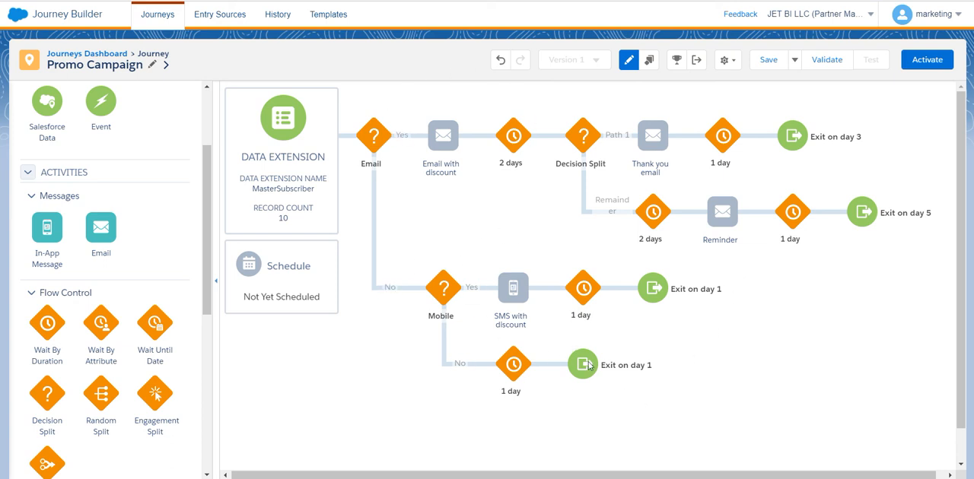
mouse_move(597, 378)
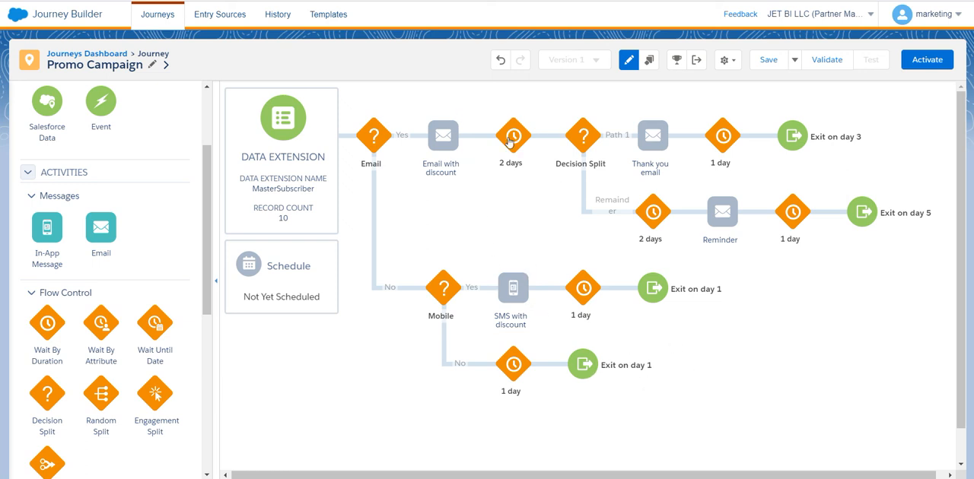
mouse_move(416, 321)
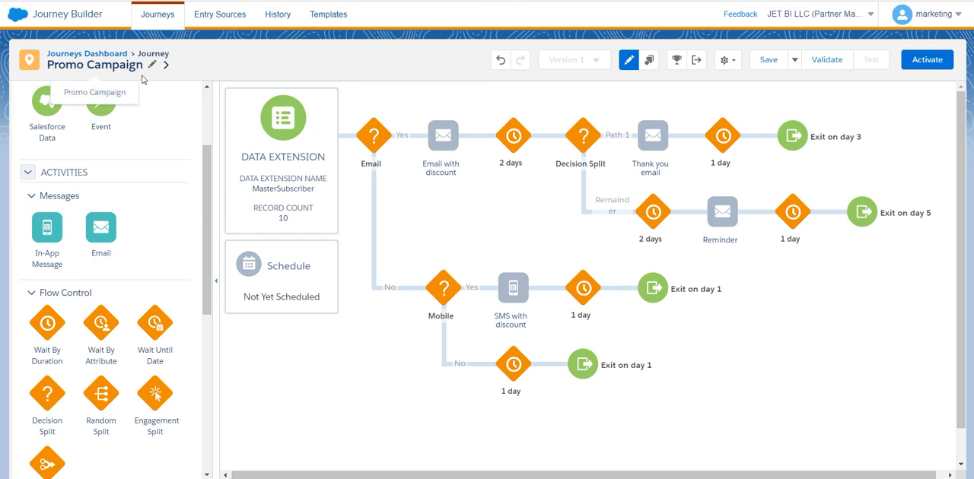
mouse_move(197, 88)
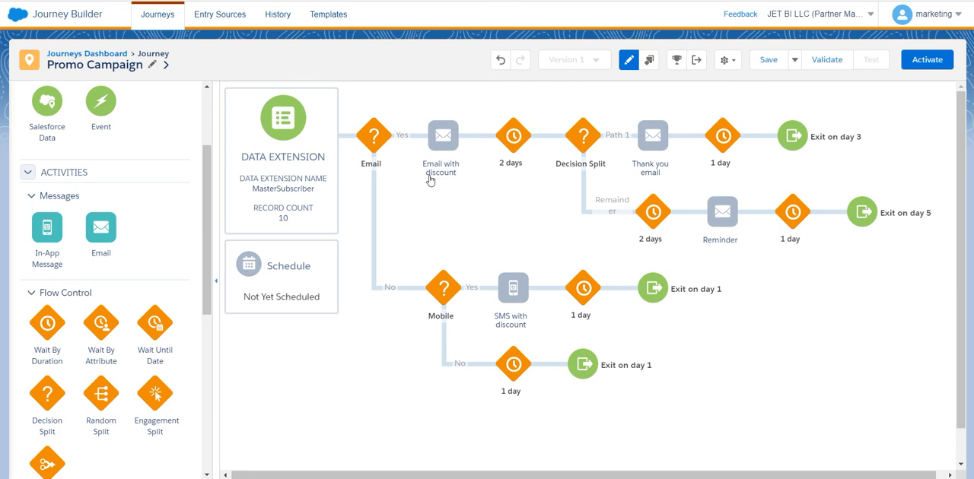
mouse_move(517, 181)
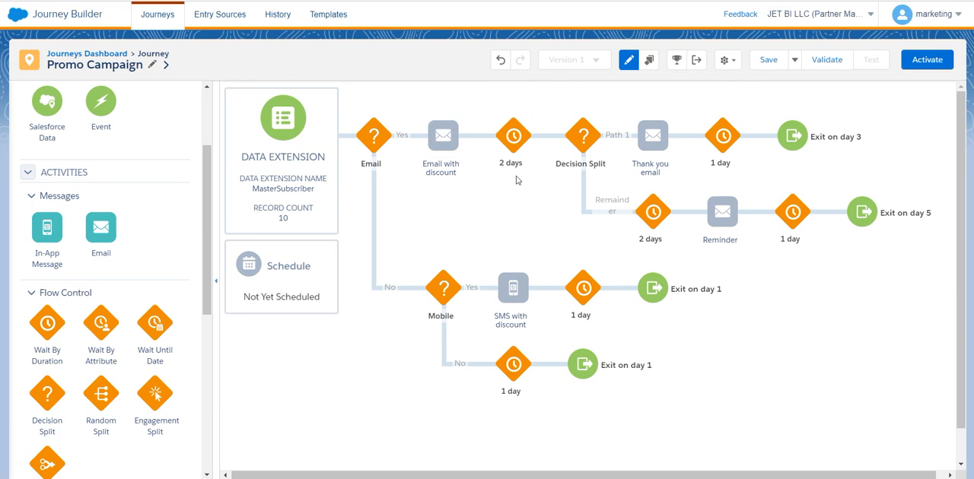
mouse_move(487, 180)
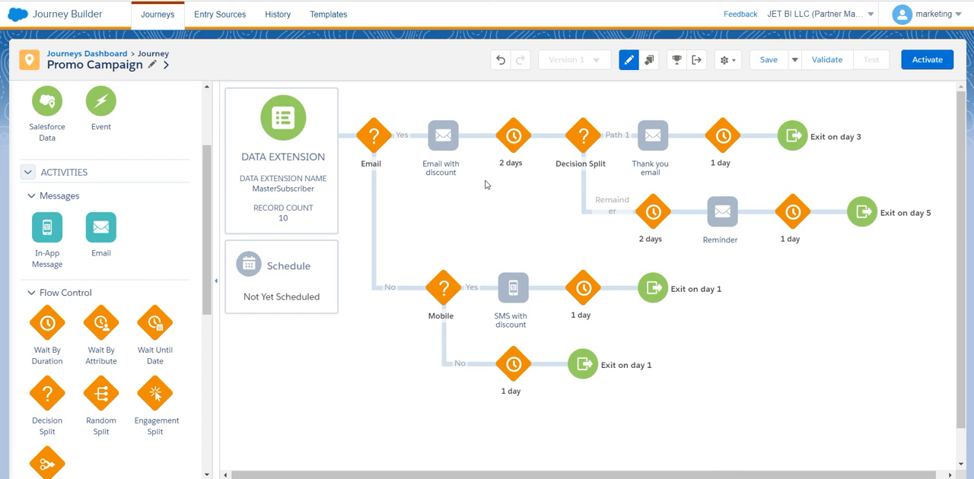
mouse_move(469, 192)
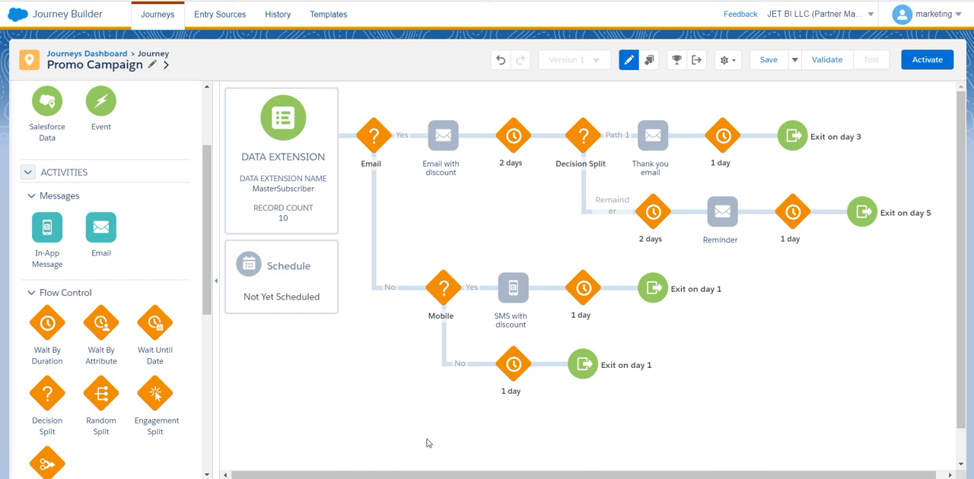
mouse_move(469, 422)
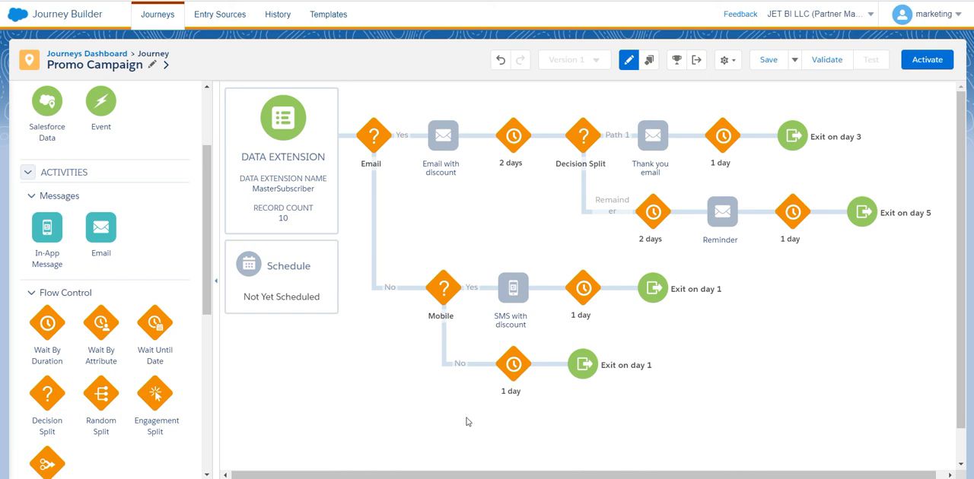
mouse_move(617, 407)
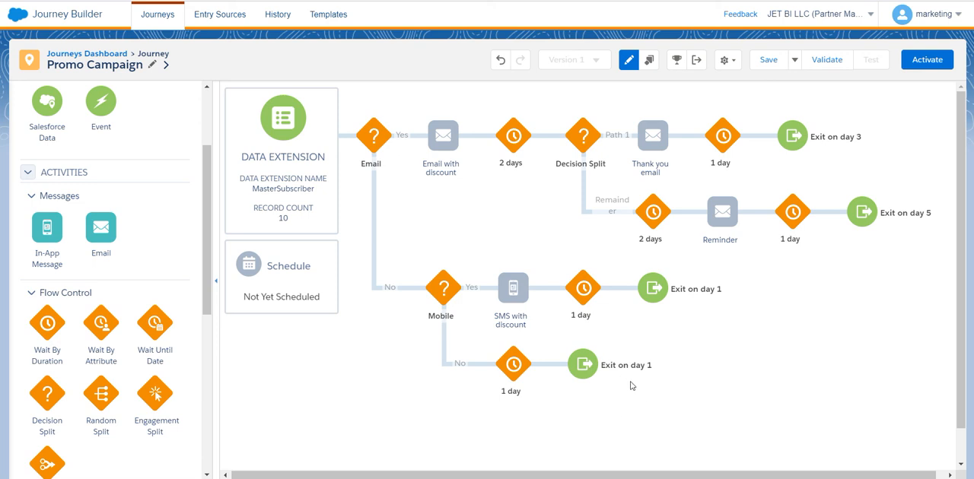
mouse_move(723, 374)
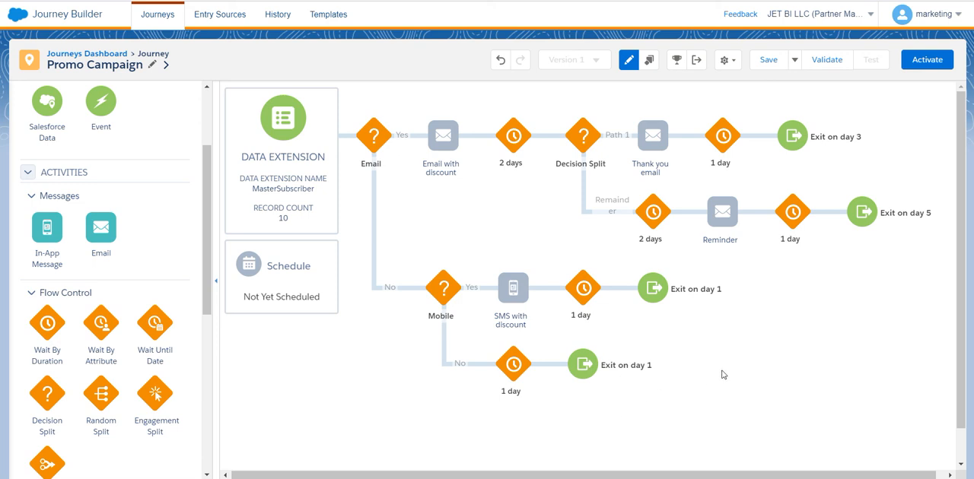
mouse_move(895, 49)
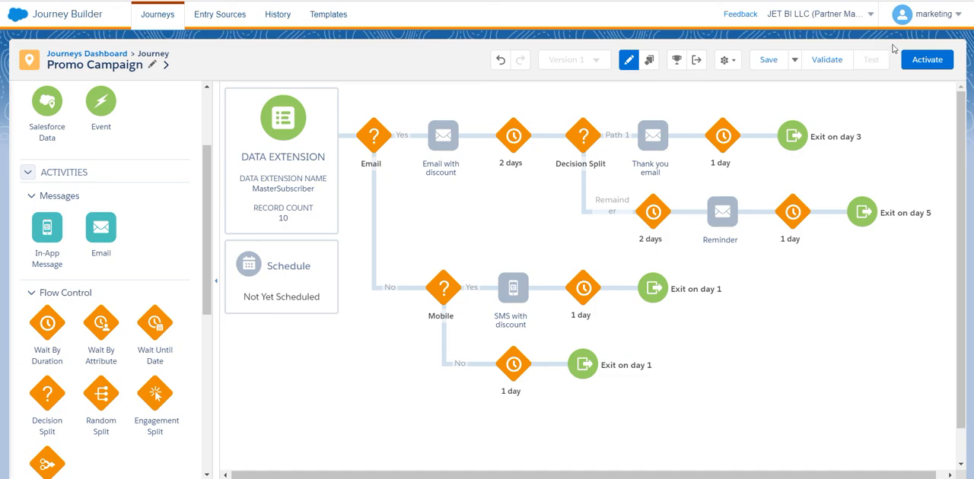